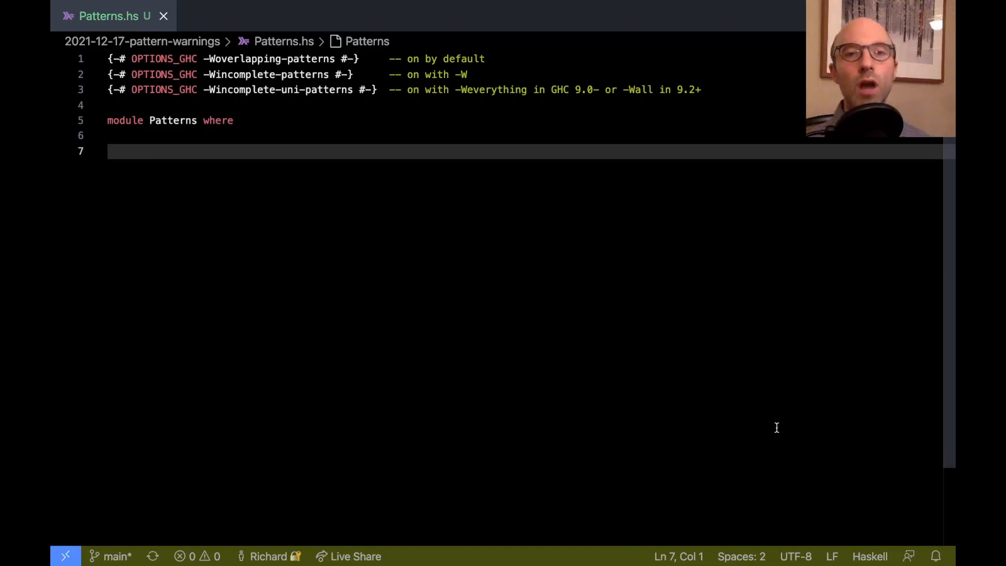
mouse_move(306, 94)
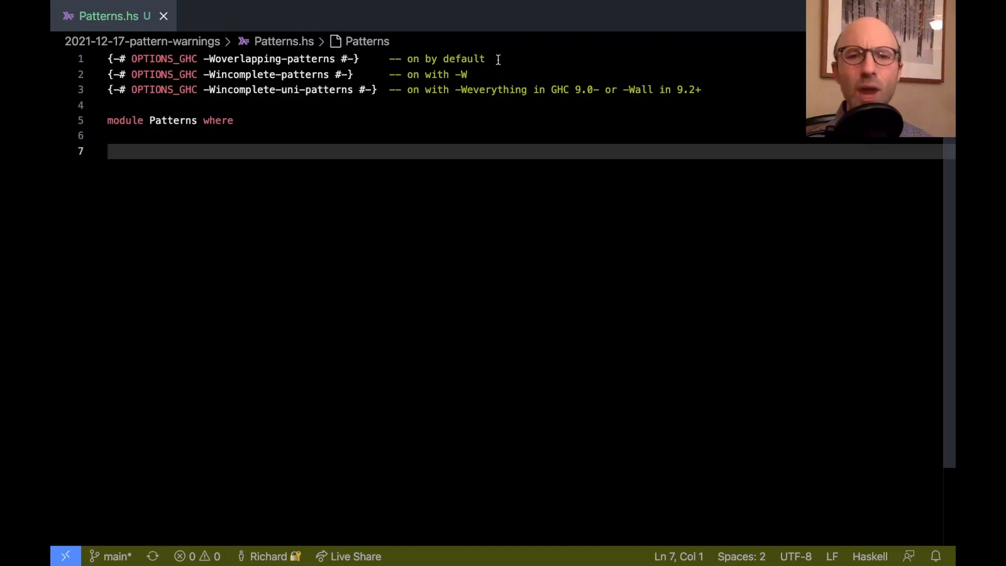
mouse_move(501, 89)
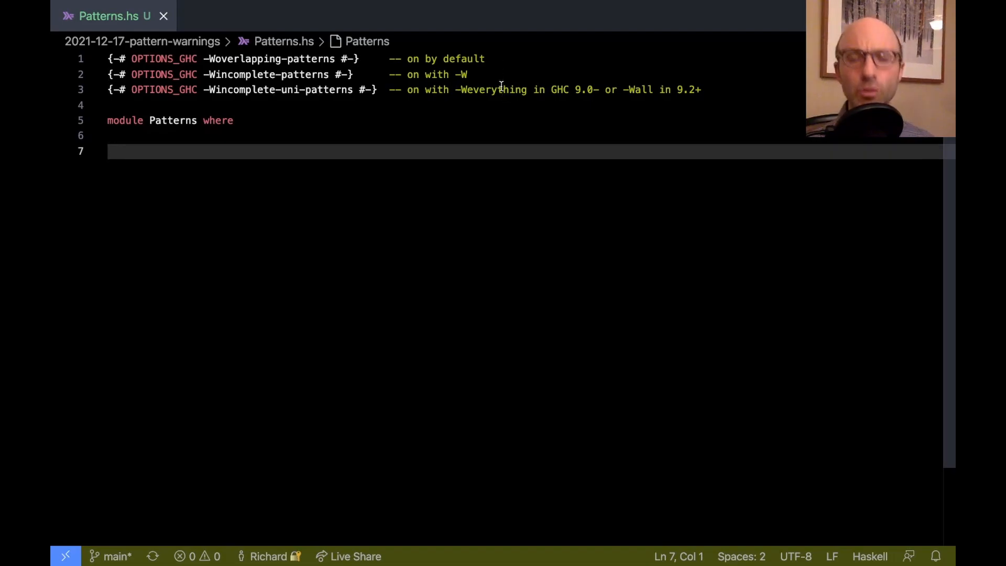
mouse_move(284, 52)
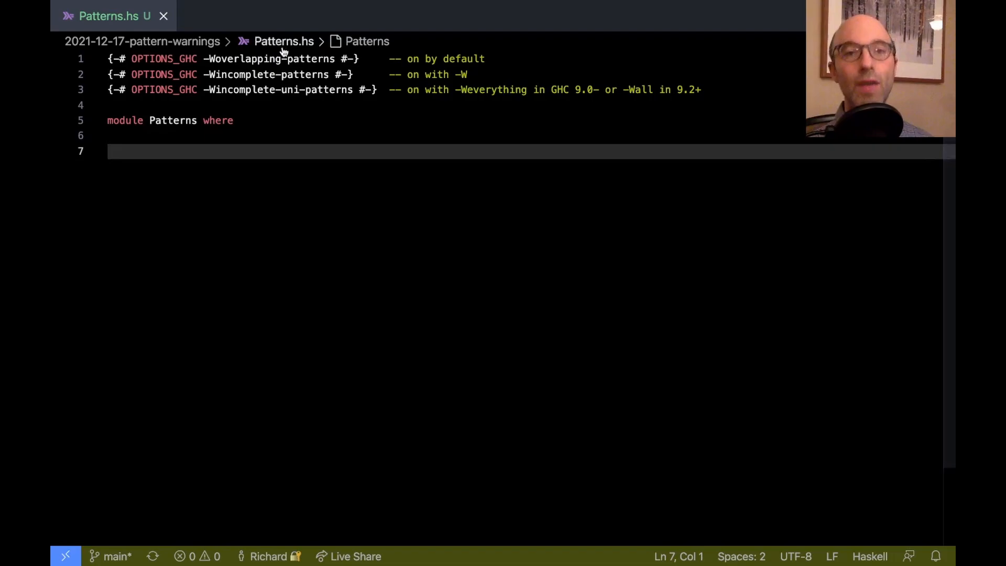
mouse_move(279, 89)
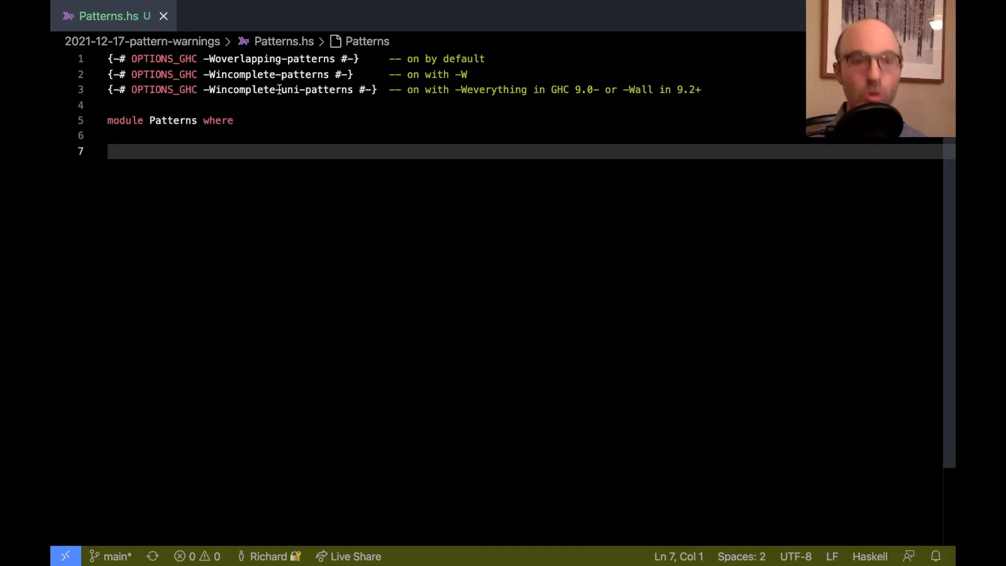
mouse_move(290, 186)
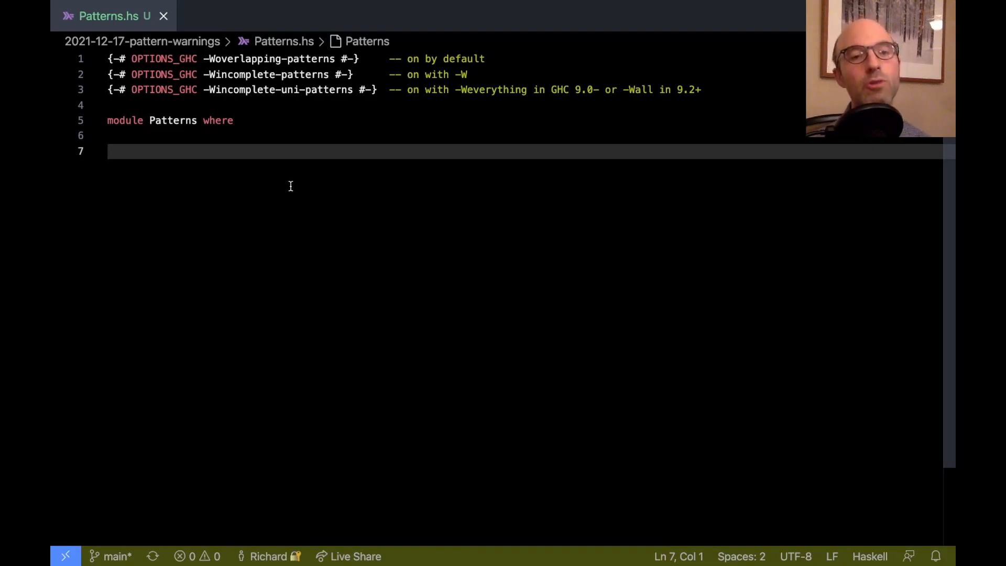
Write f :: Bool -> Int with the clauses f True = 5 and f False = 6.
text(f :: Bool ->)
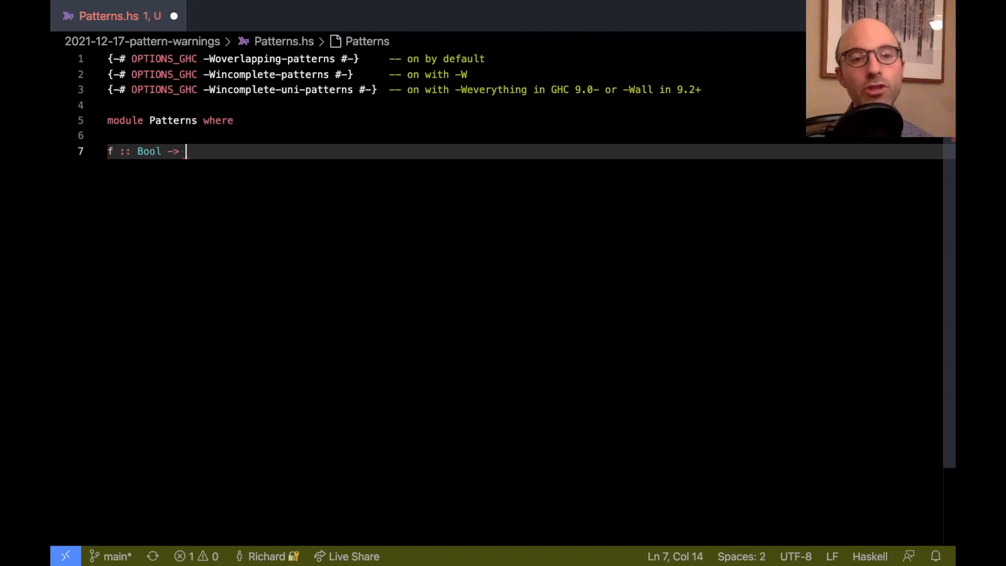
text(Int)
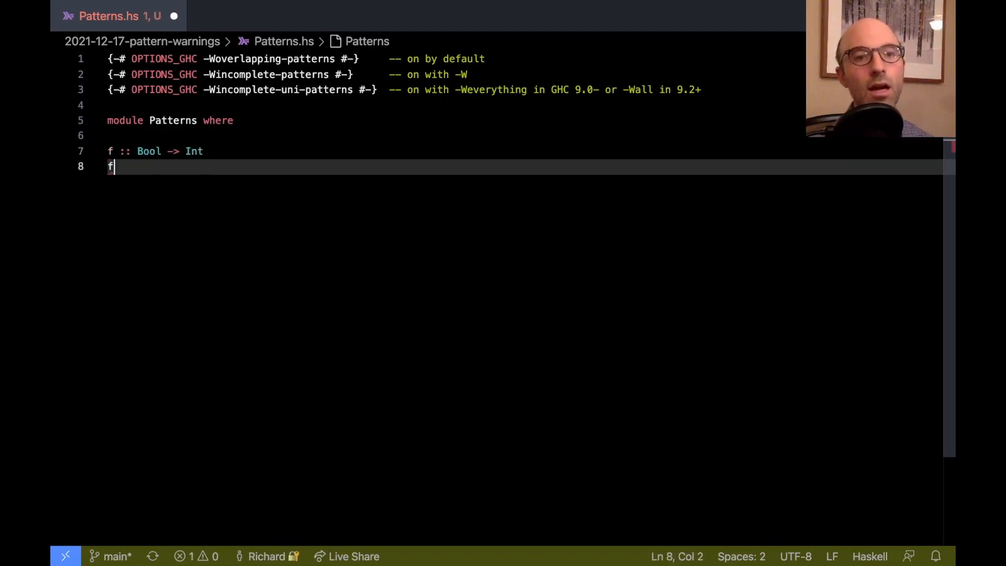
text(True = 5)
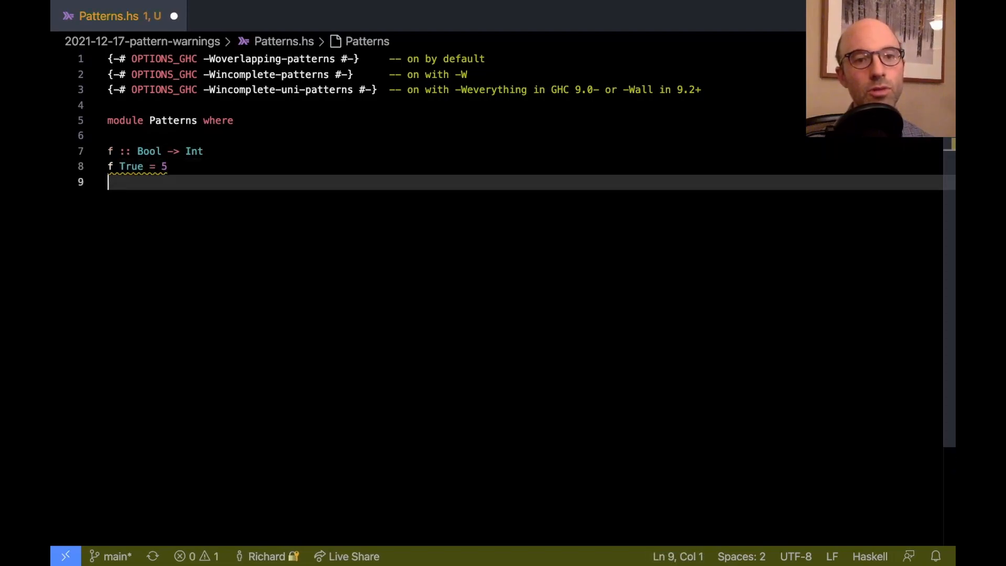
text(f False = 6)
text(f True = 7)
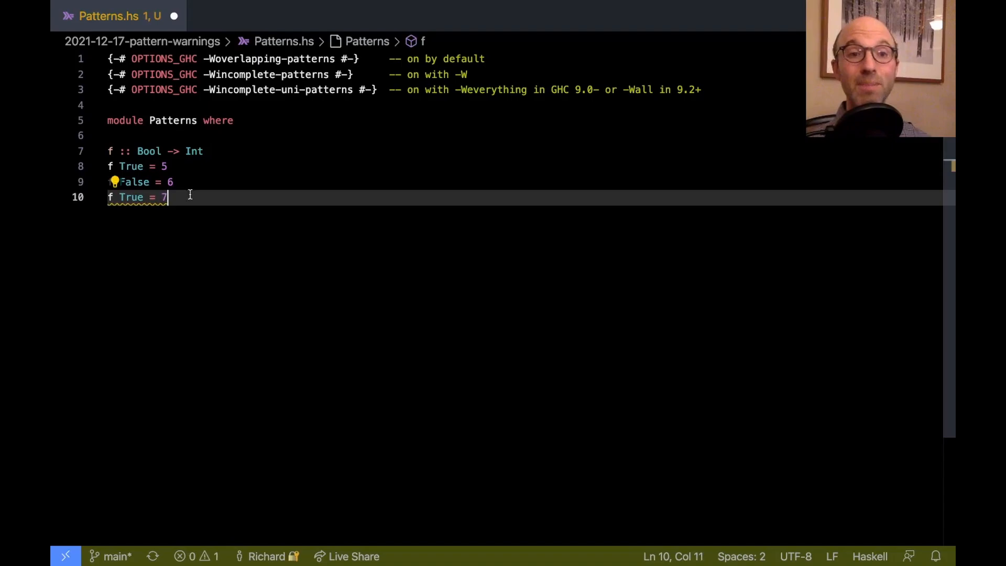
mouse_move(127, 237)
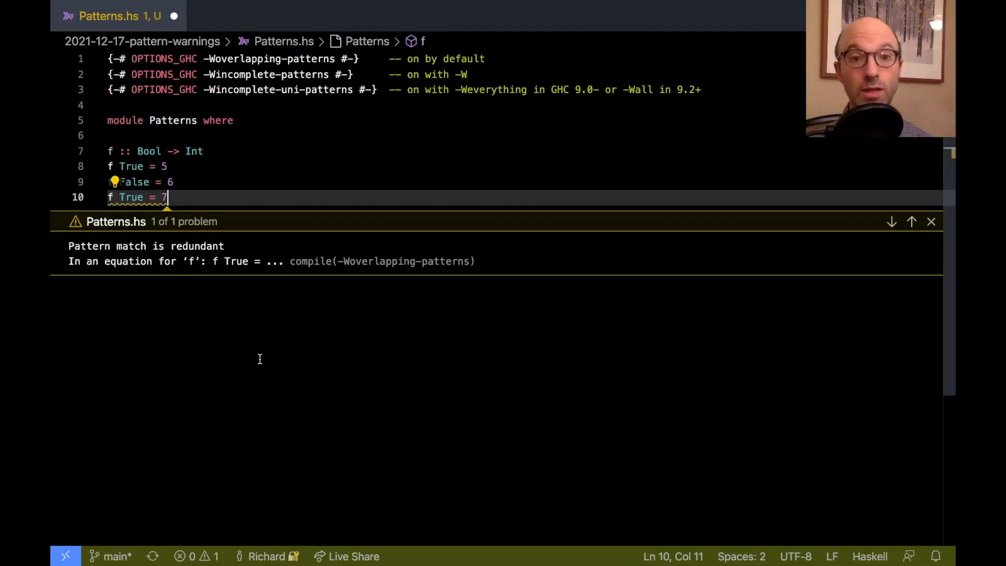
mouse_move(436, 261)
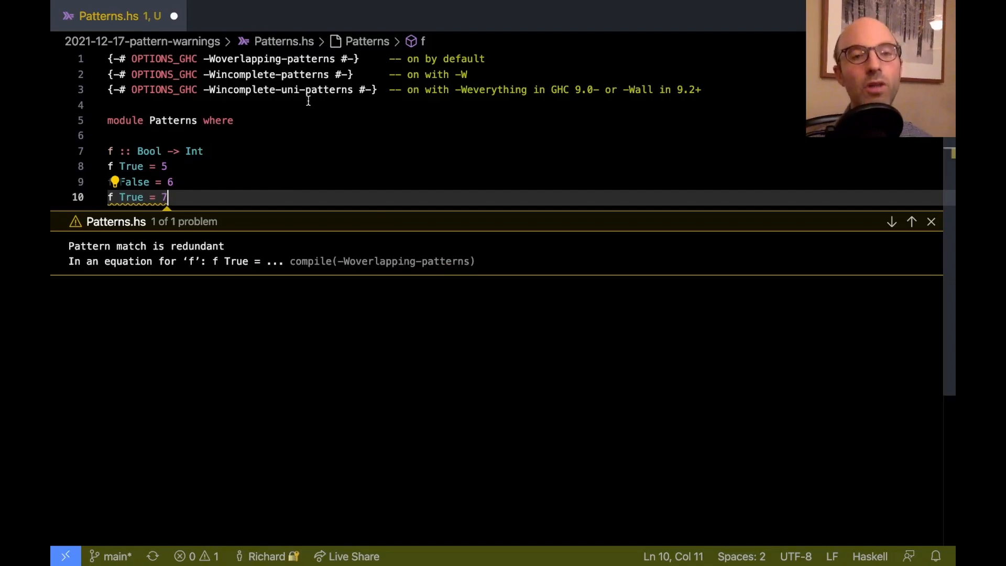
mouse_move(314, 284)
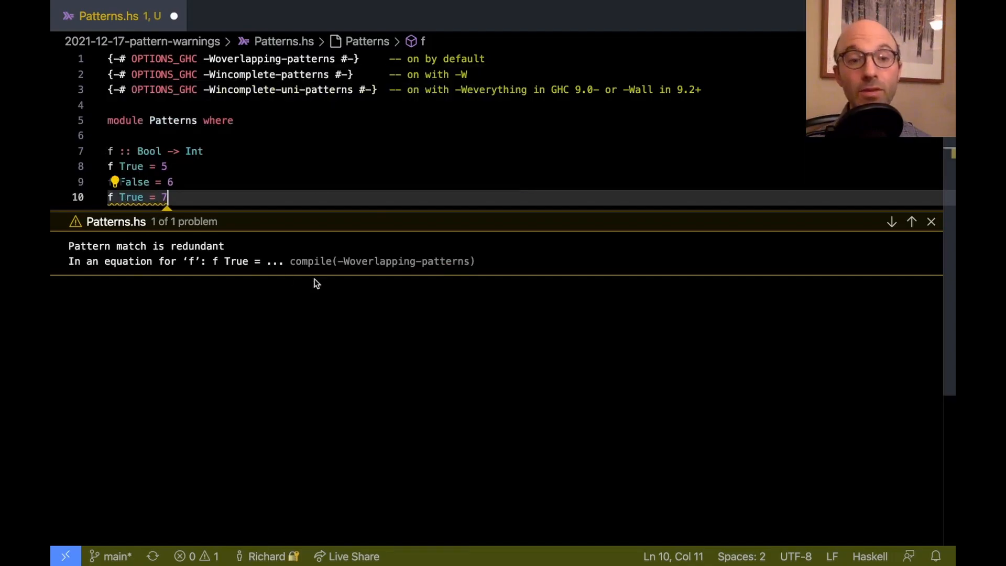
mouse_move(315, 340)
text(_)
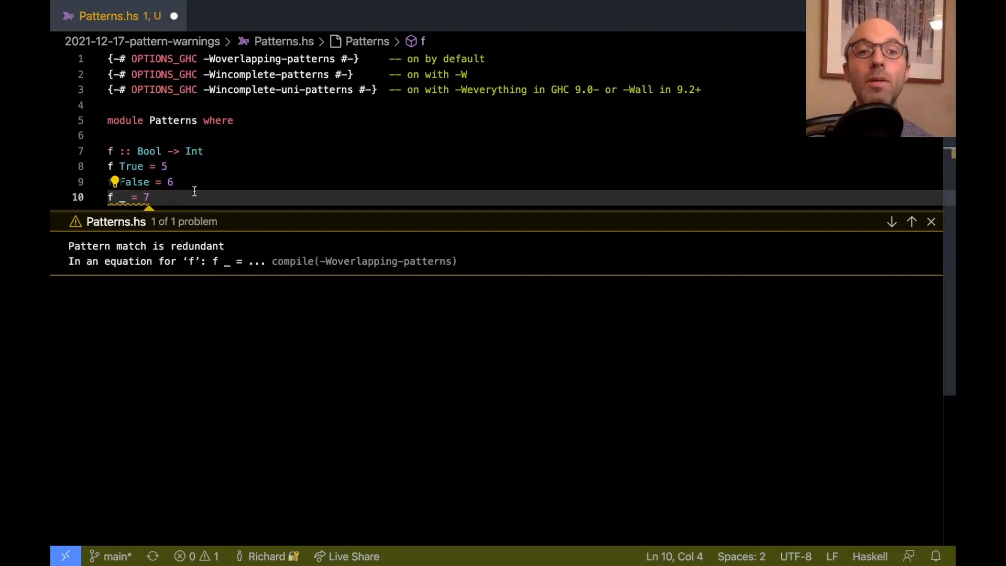
mouse_move(187, 184)
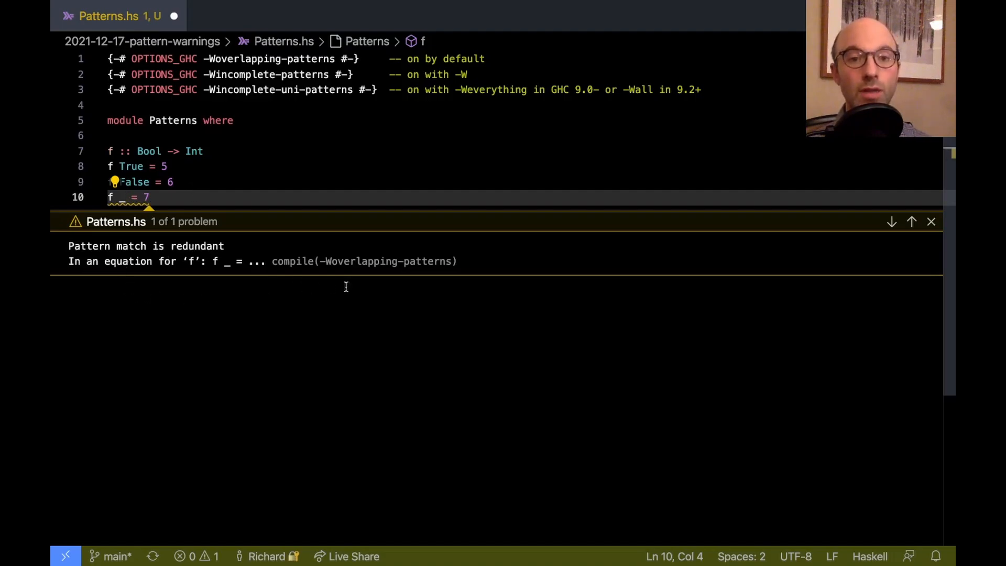
mouse_move(358, 231)
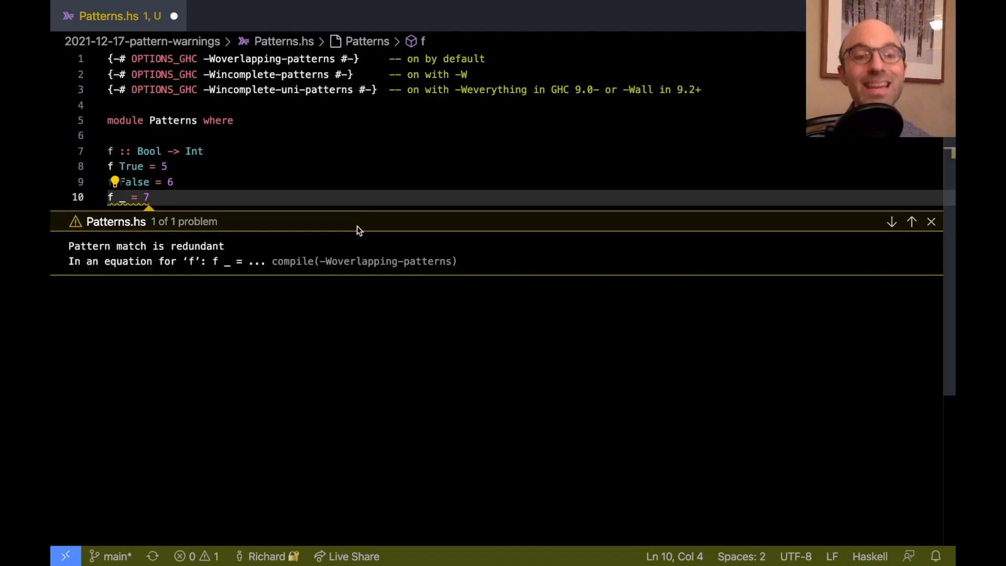
Turn f's duplicate True clause into the wildcard clause f _ = 7.
click(932, 221)
text(b | b == b)
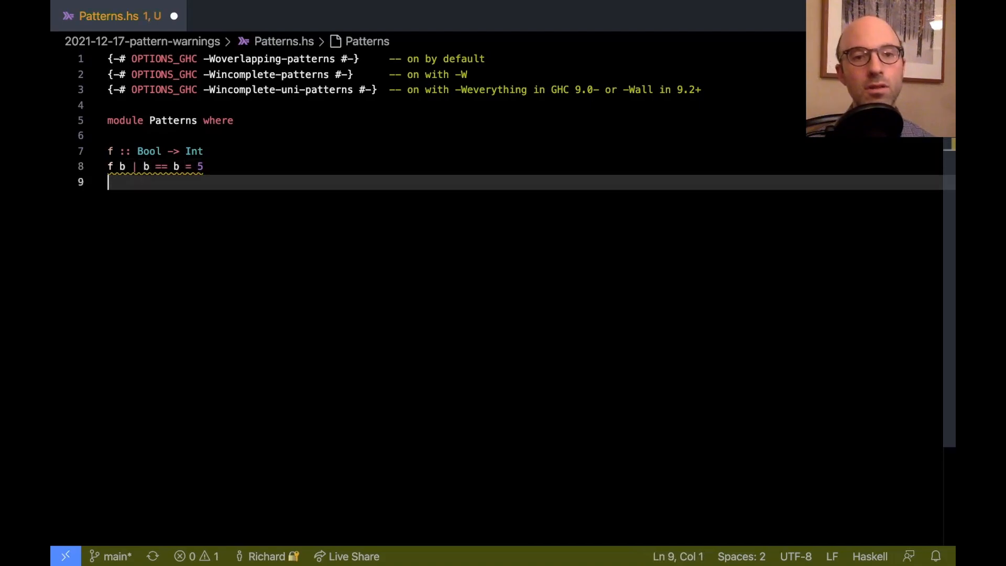
mouse_move(244, 204)
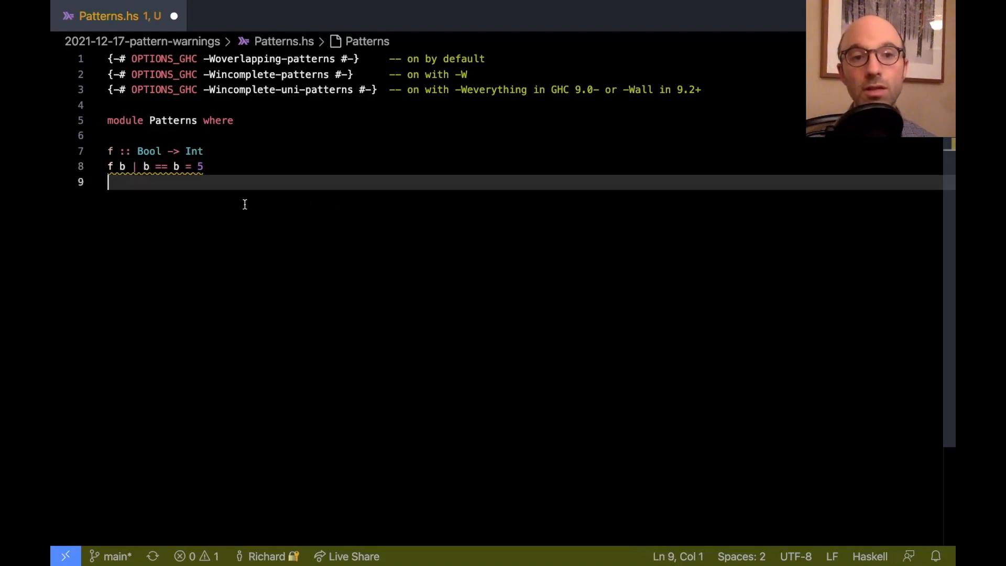
mouse_move(175, 166)
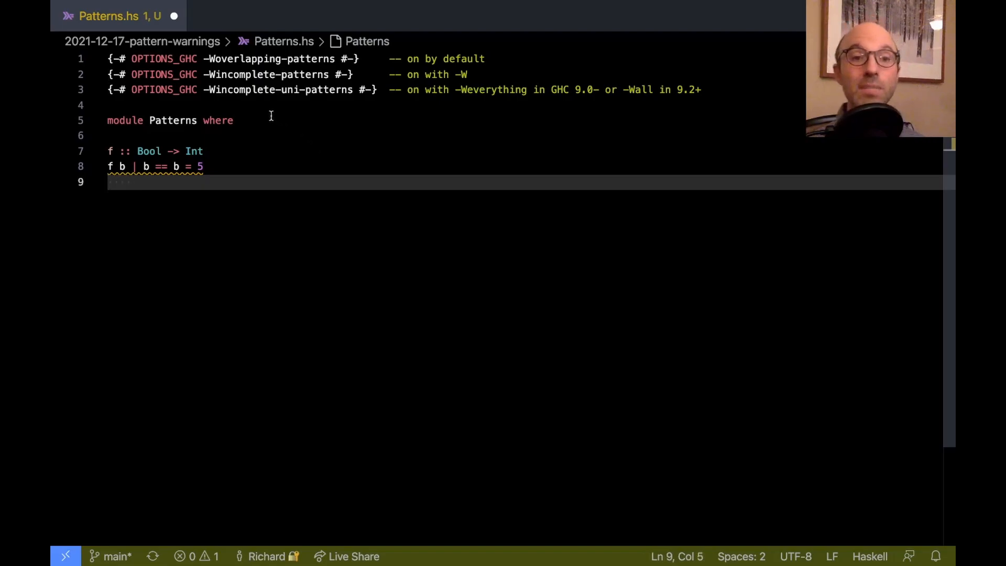
mouse_move(279, 226)
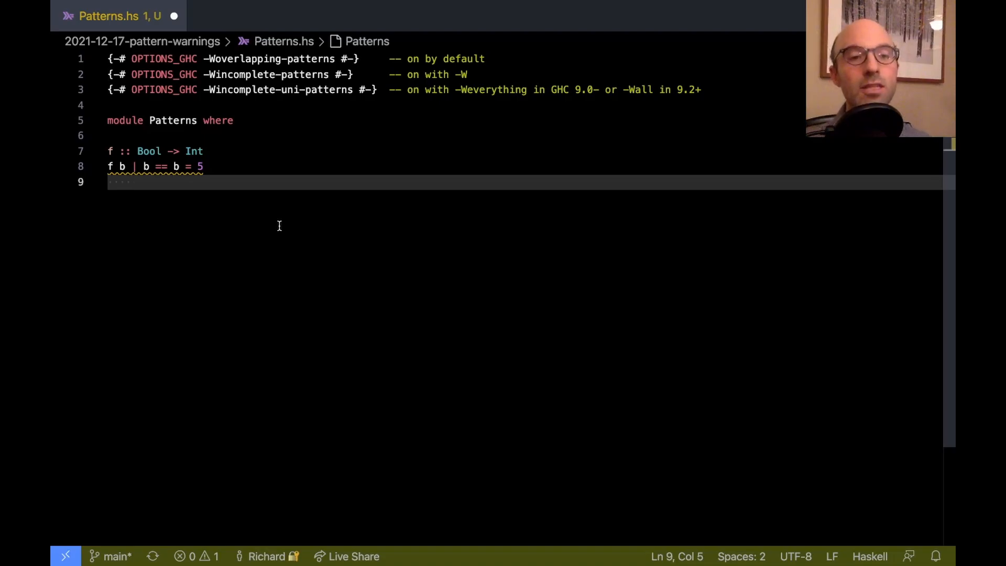
mouse_move(180, 166)
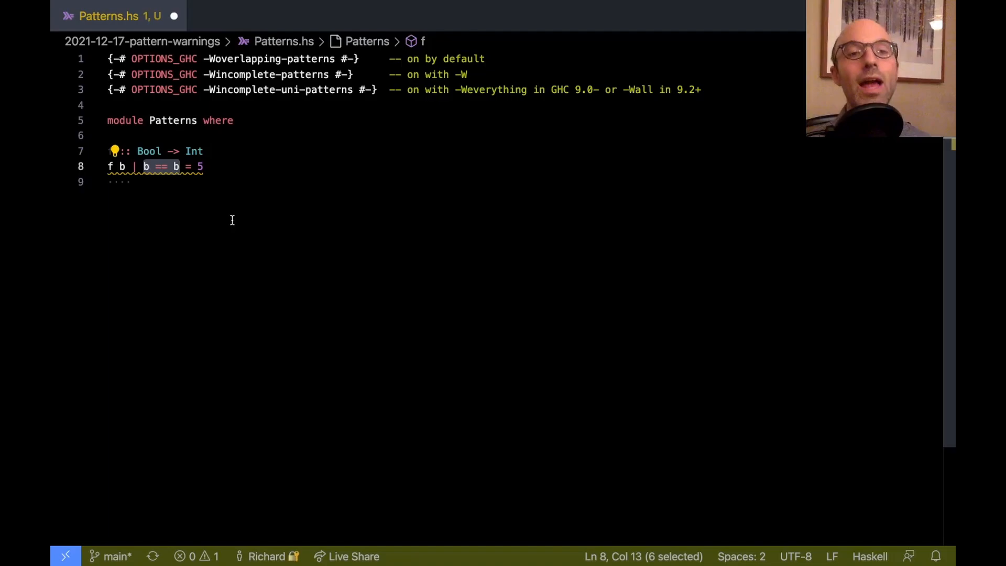
Move to the blank line below f's guarded equation f b | b == b = 5.
click(223, 183)
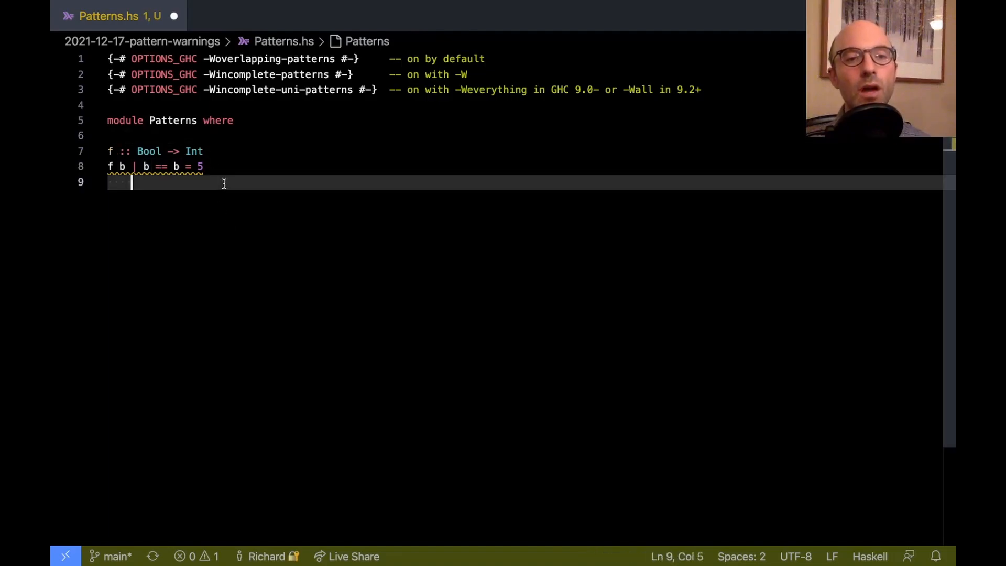
mouse_move(187, 221)
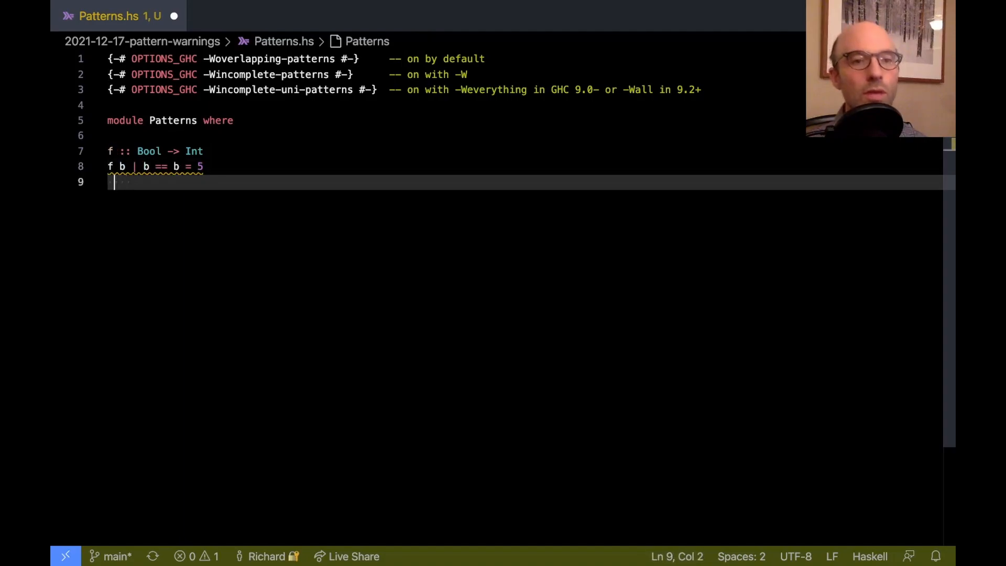
Add the clauses f True = 10 and f False = 15 below the guard.
text(f True = 10)
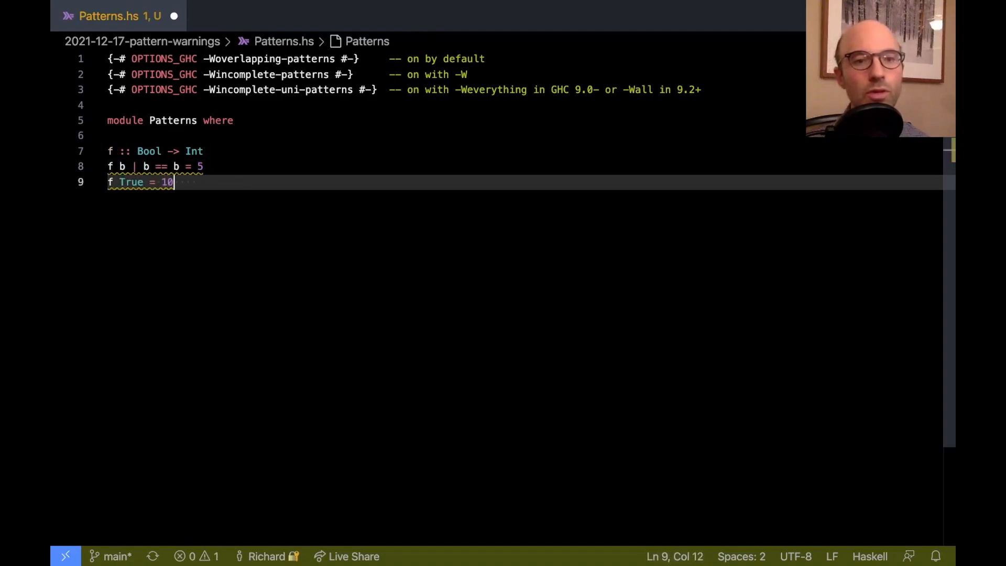
mouse_move(131, 182)
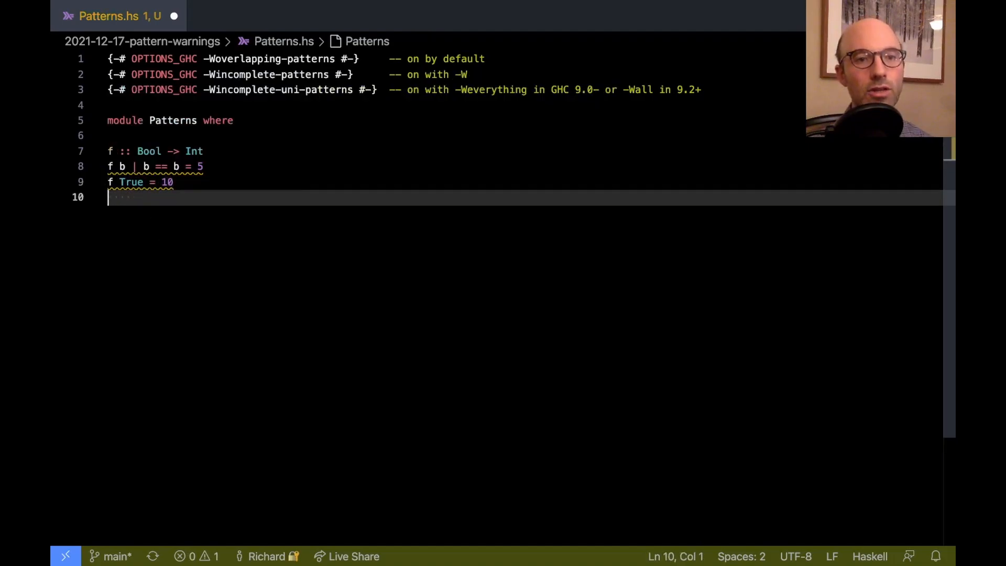
text(f False = 15)
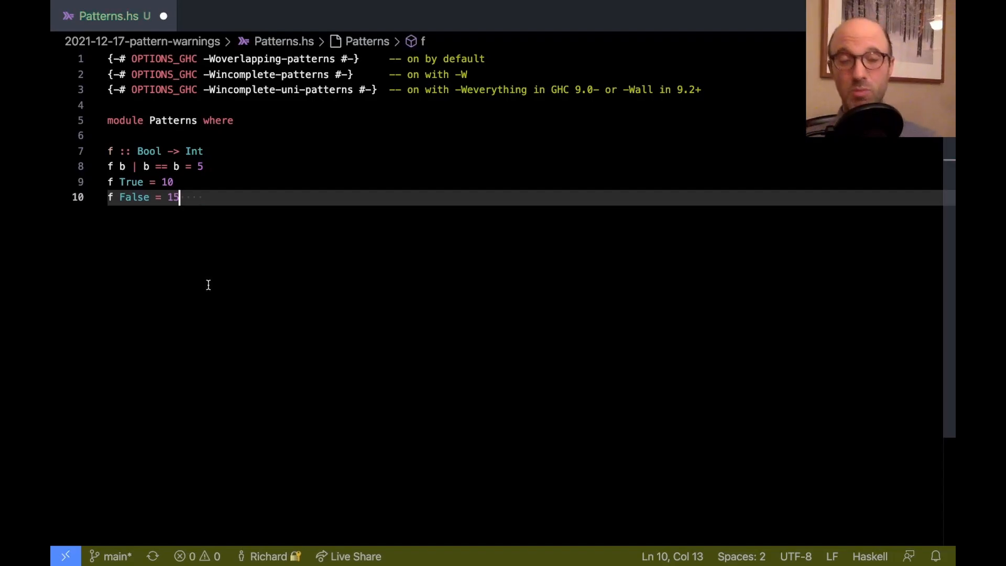
mouse_move(161, 167)
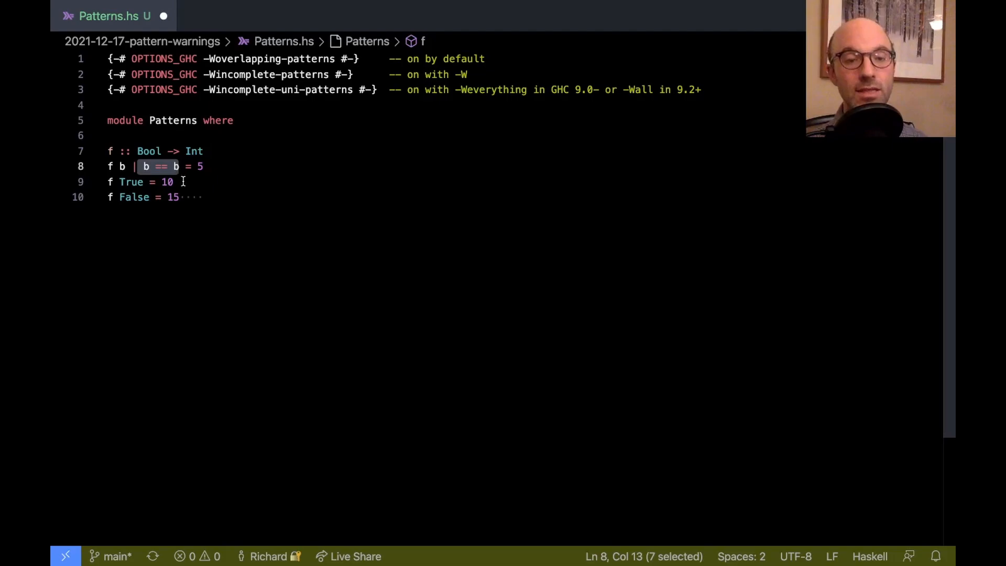
text(otherwise)
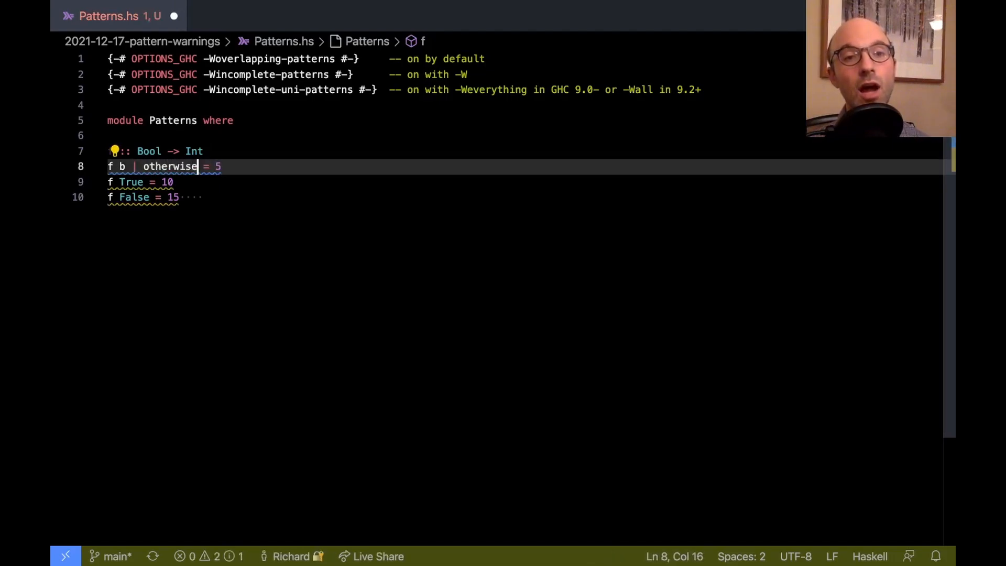
mouse_move(131, 182)
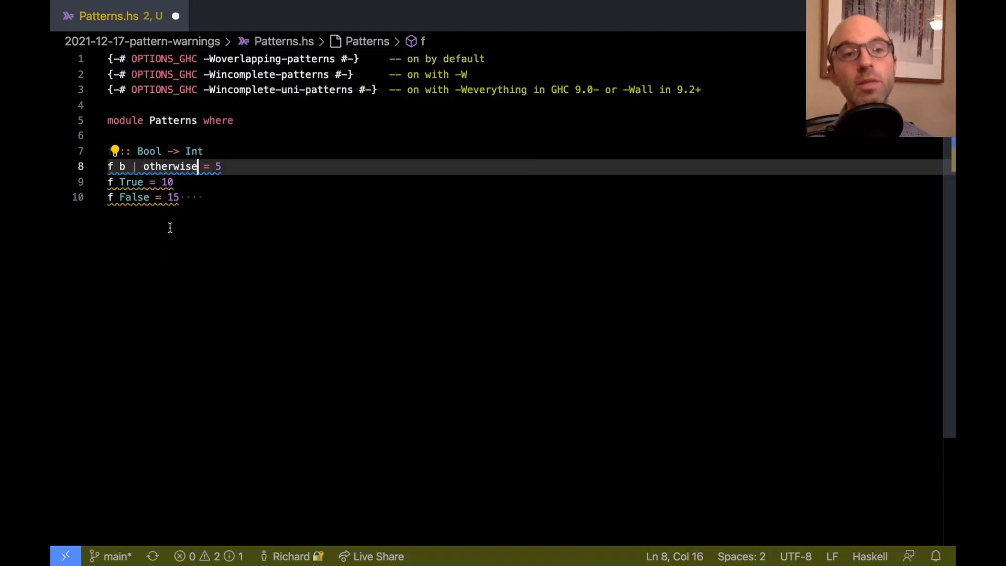
mouse_move(185, 277)
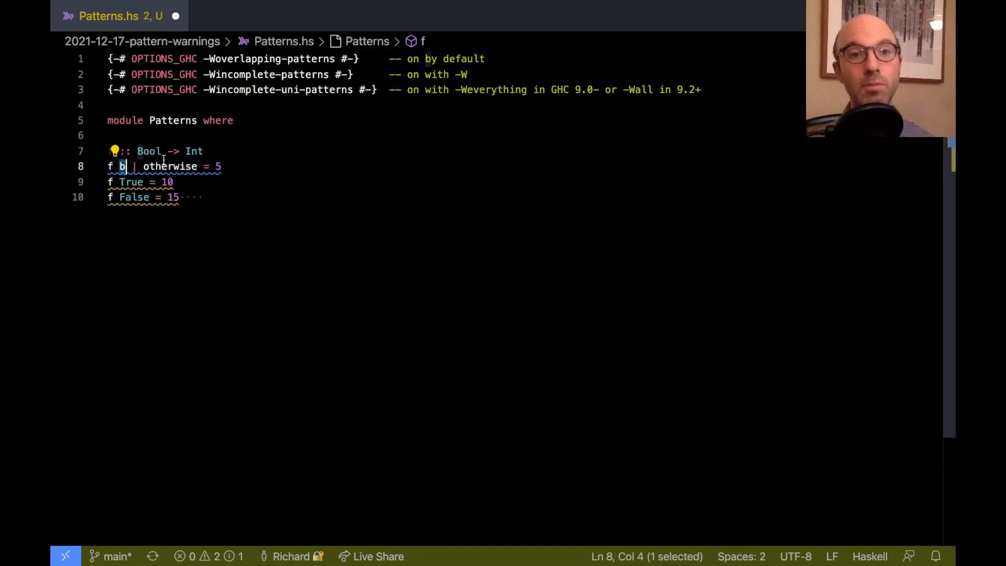
double_click(170, 167)
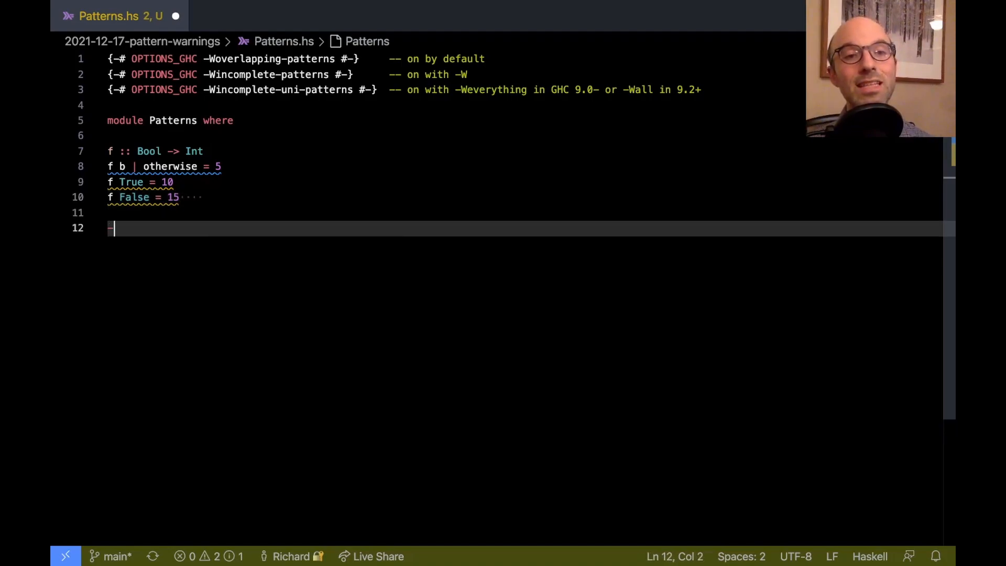
Type the doctest comment '-- >>> otherwise' below f.
text(-- >>> otherwise)
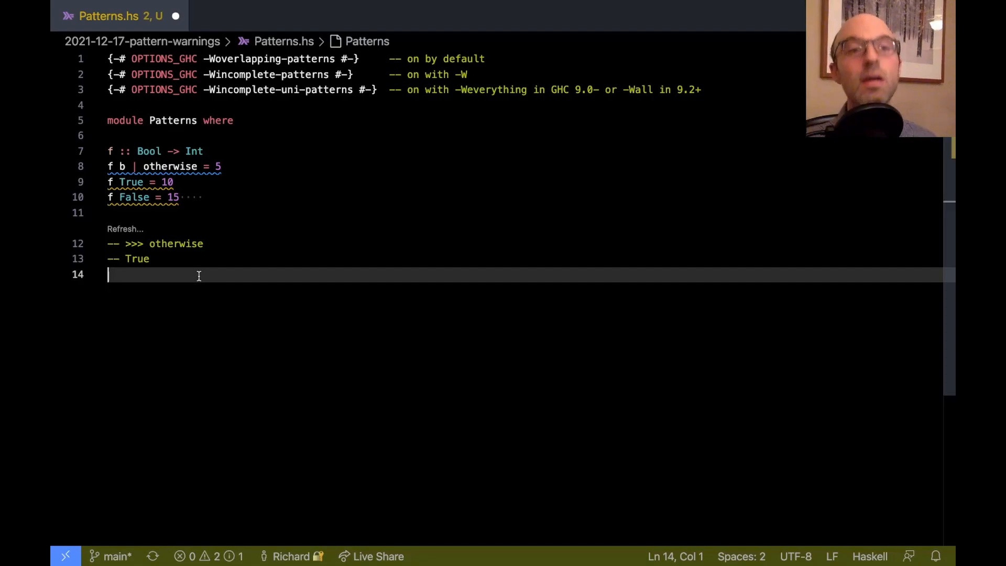
mouse_move(112, 166)
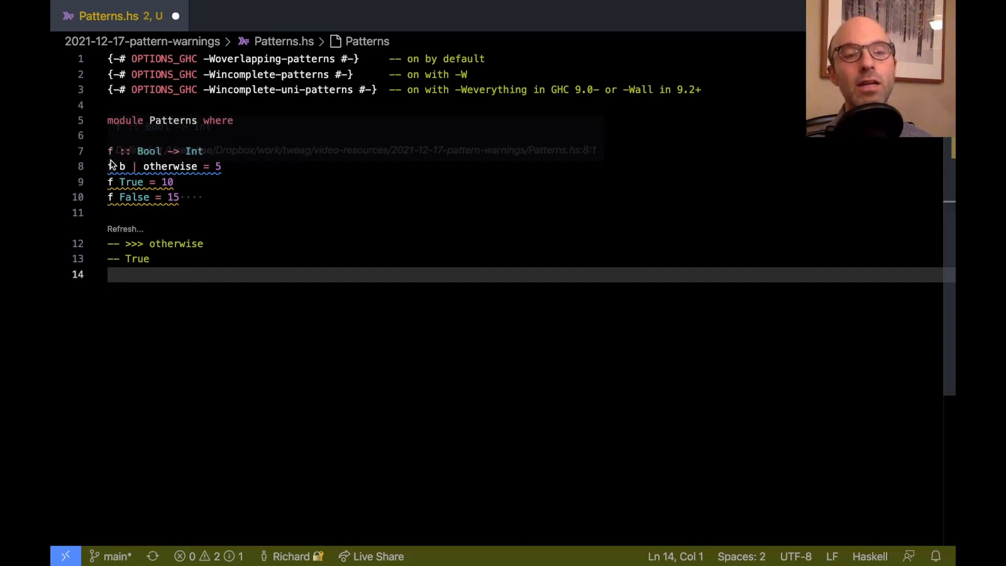
mouse_move(380, 122)
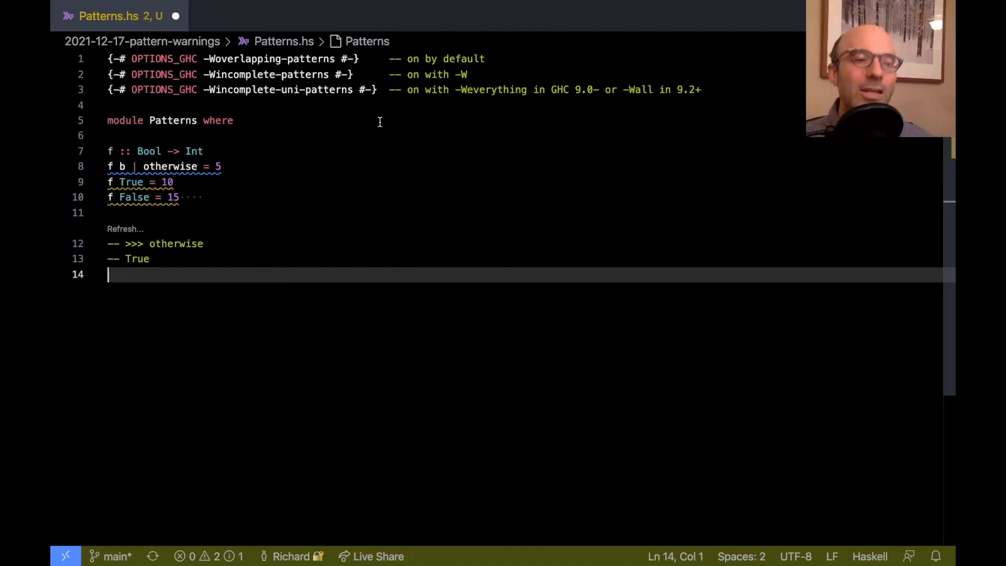
mouse_move(197, 157)
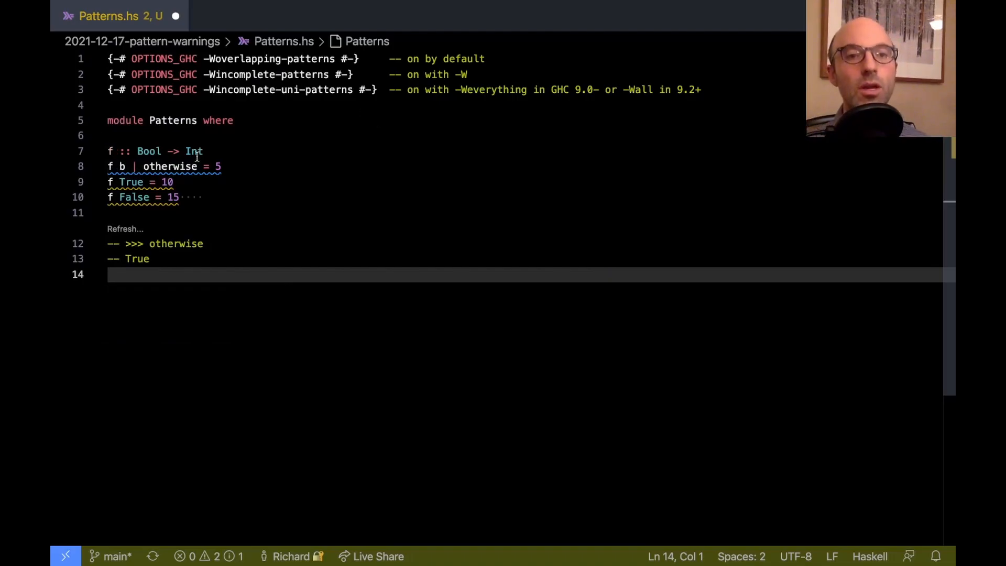
Change f's guard from otherwise to True, then to not False.
text(True)
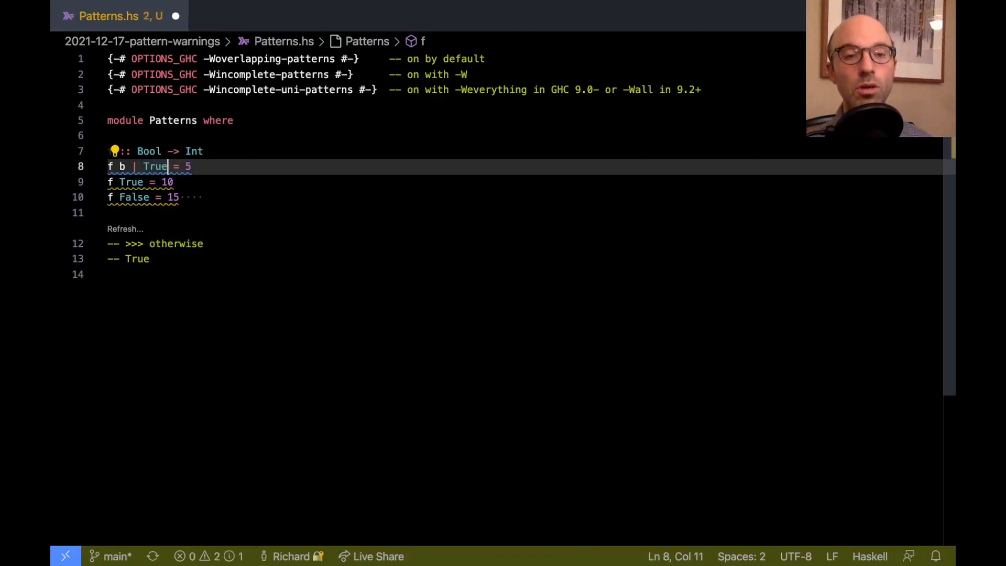
text(not)
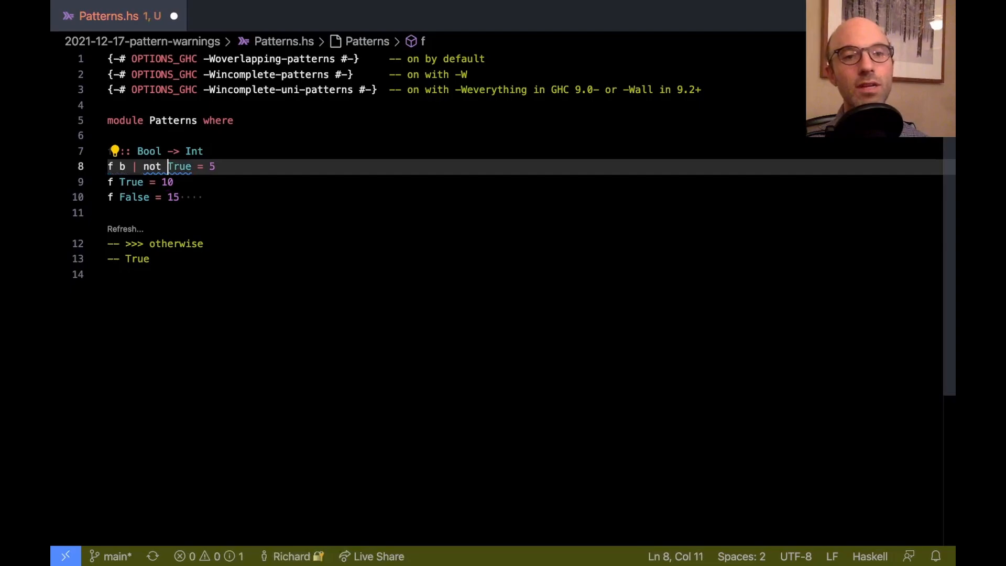
text(False)
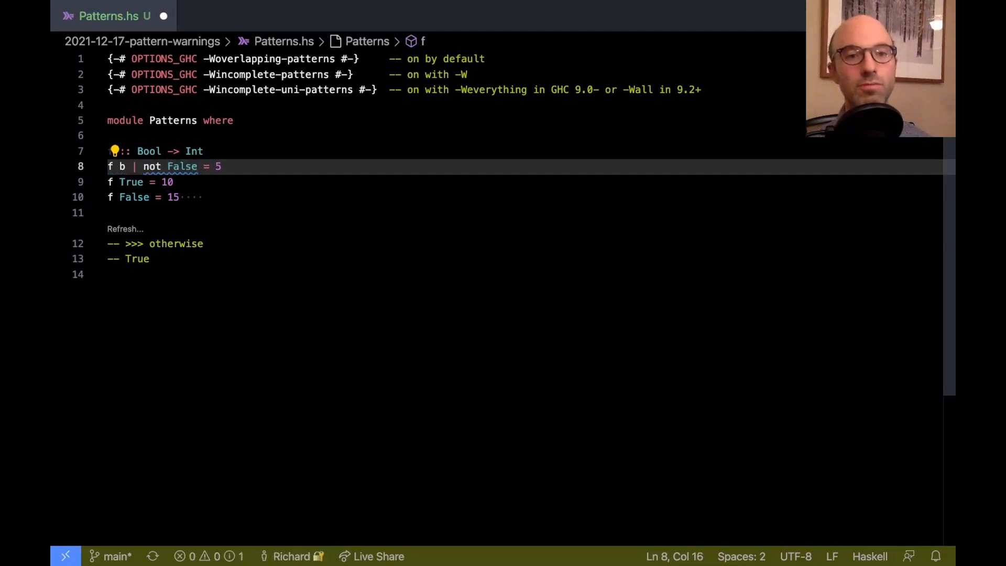
click(203, 243)
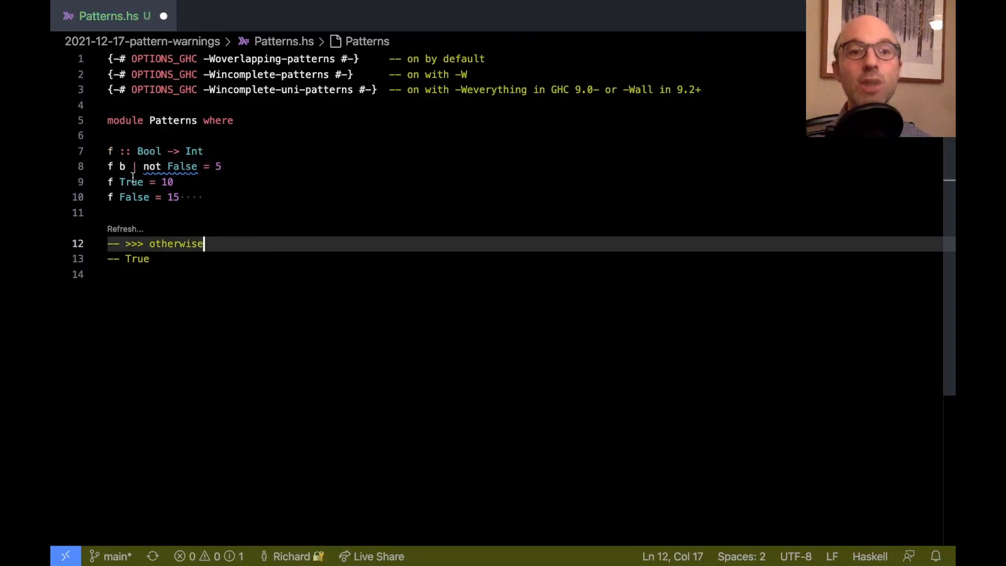
mouse_move(182, 166)
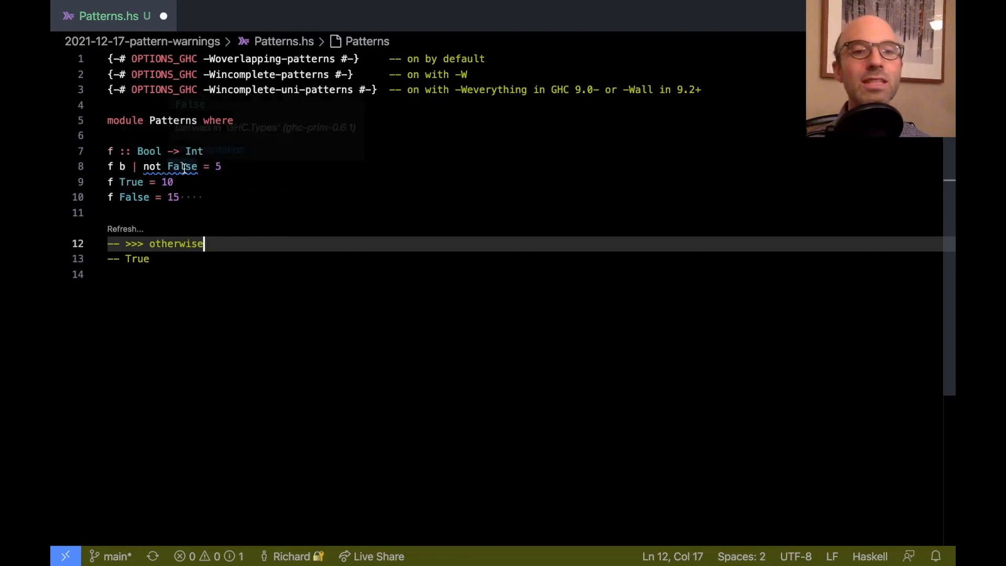
mouse_move(183, 166)
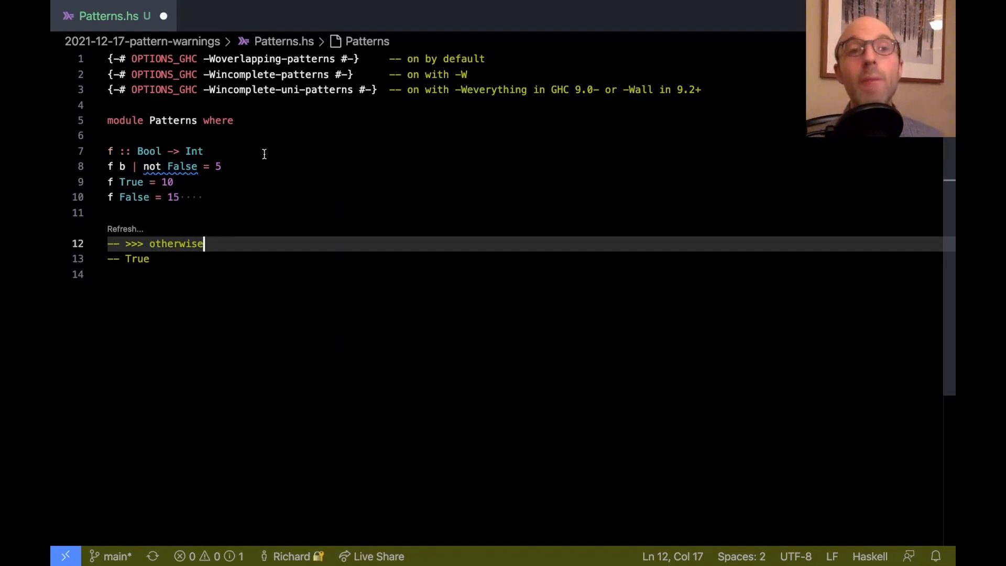
mouse_move(134, 197)
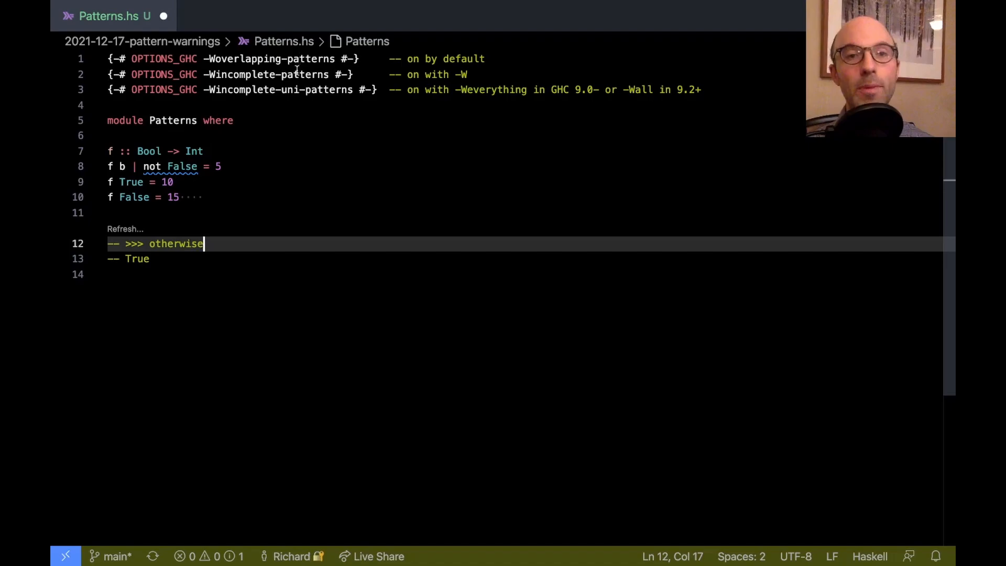
mouse_move(204, 197)
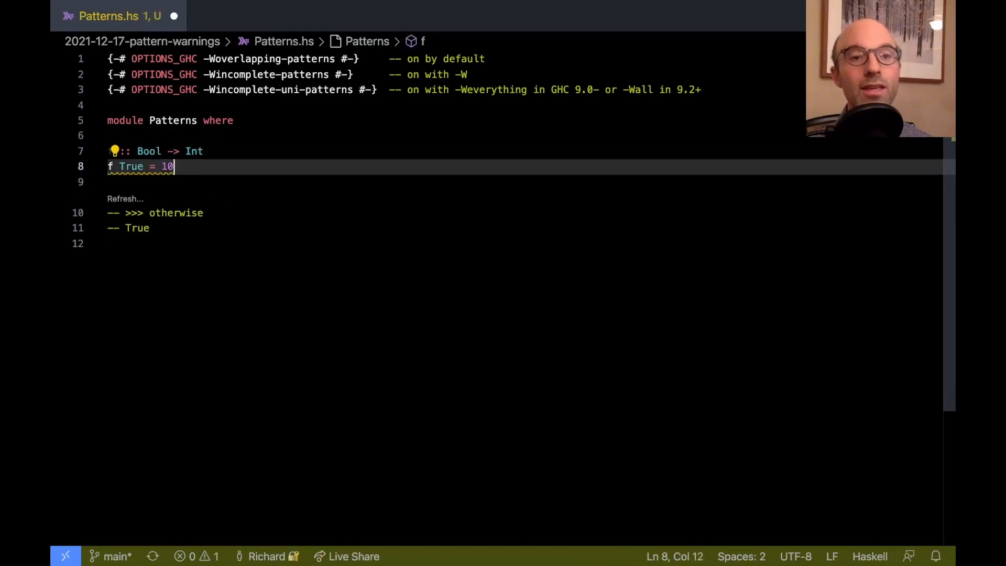
Select f's code to start rewriting it with an Int -> Int signature and parameter n.
drag(107, 212, 150, 228)
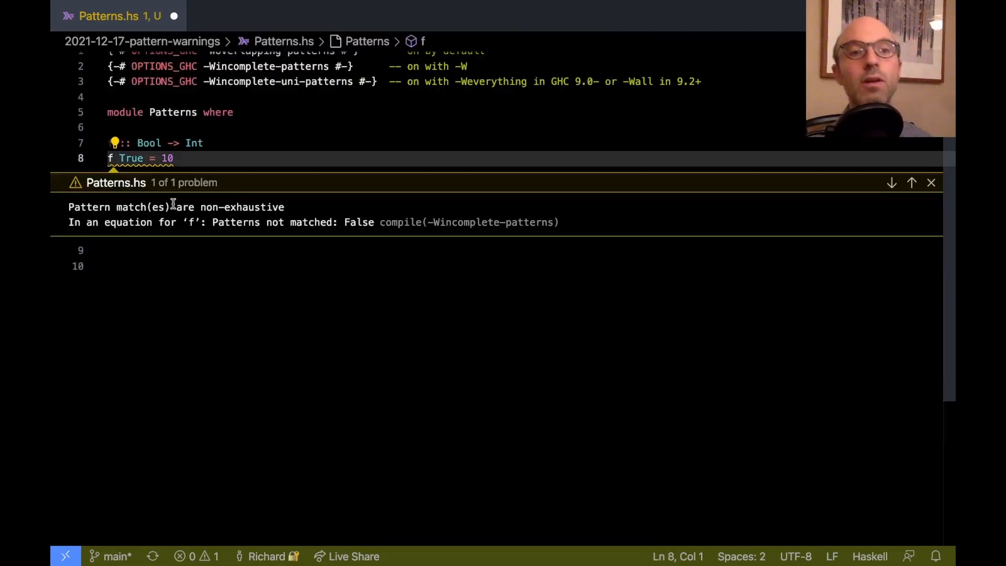
mouse_move(213, 342)
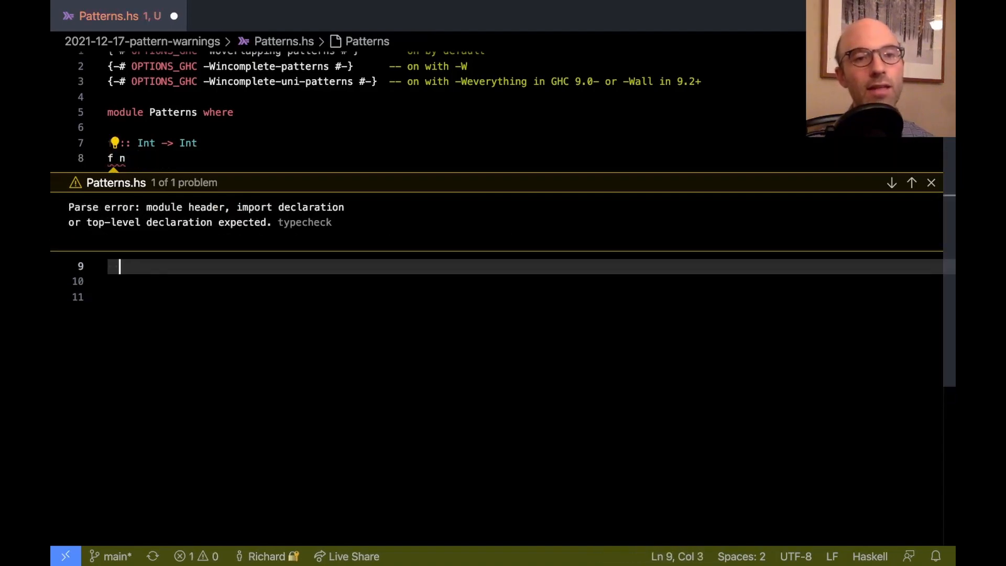
Write f's guards n > 5 = 10, n == 5 = 15 and n < 5 = 20.
click(932, 183)
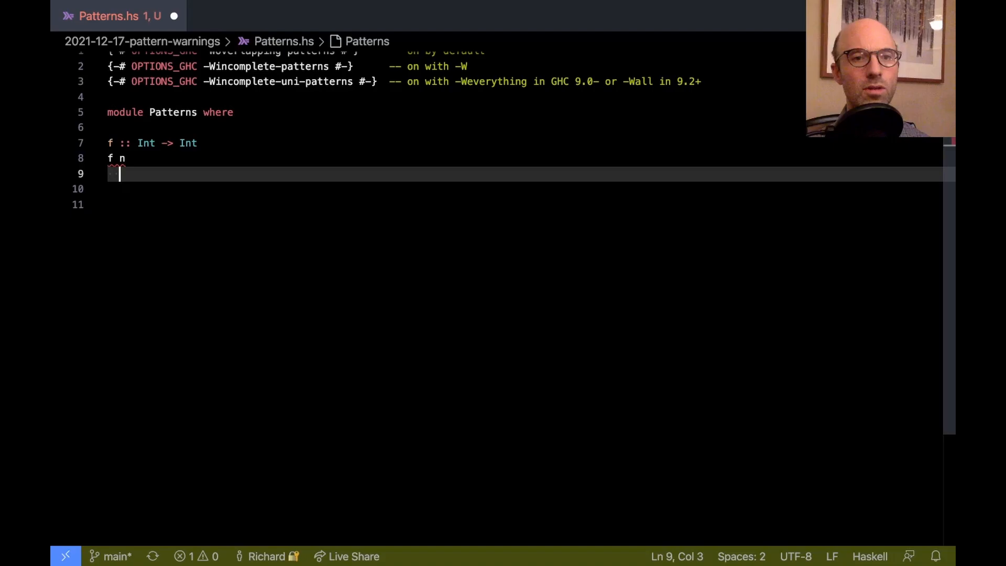
text(| n >)
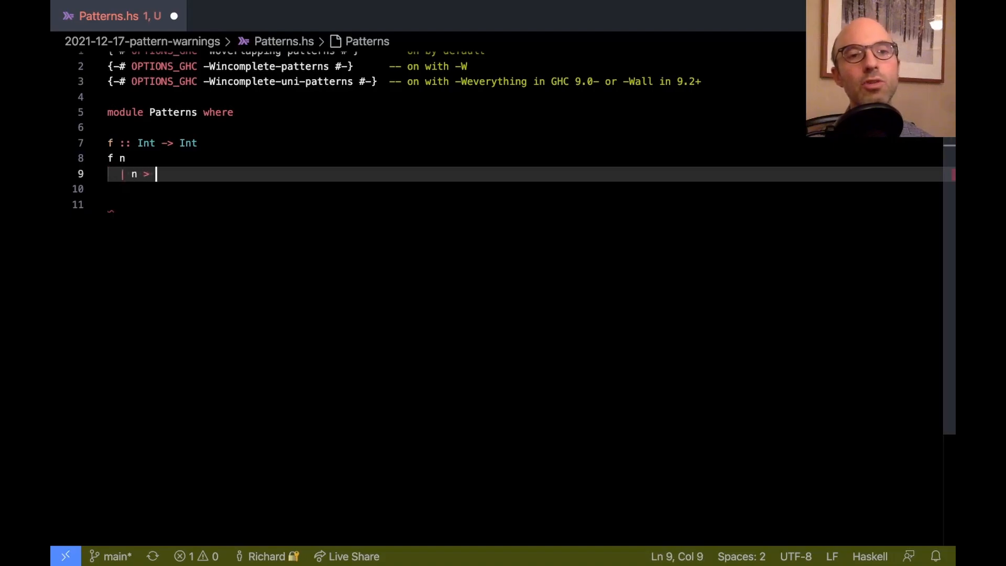
text(5 = 10)
click(525, 189)
text(| n)
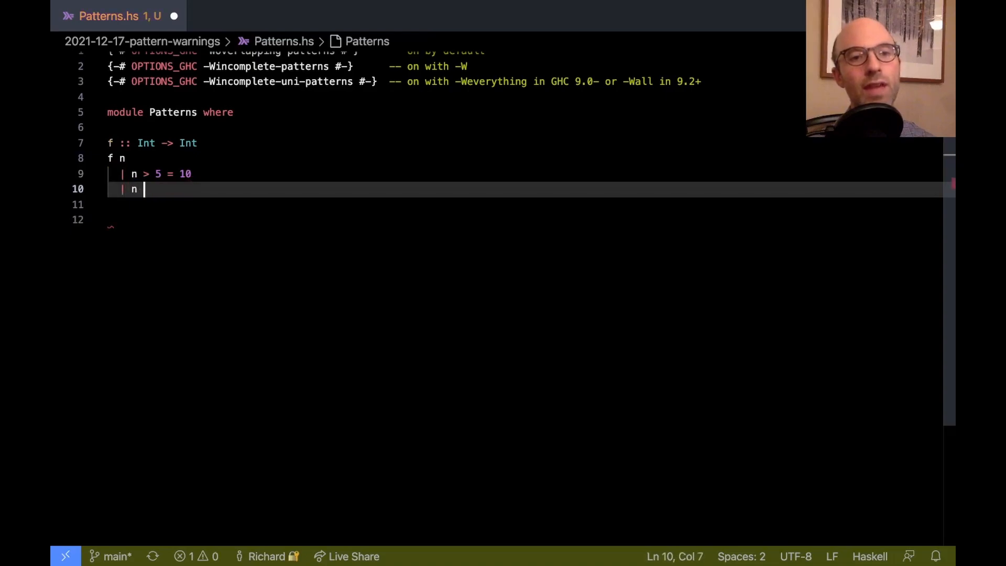
text(== 5 = 15)
click(527, 205)
text(| n < 5)
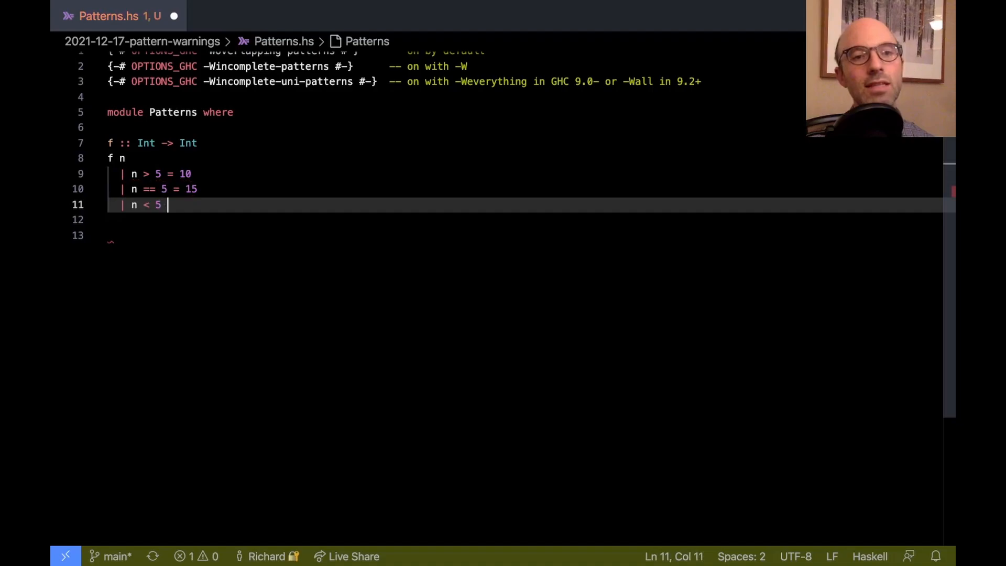
text(= 20)
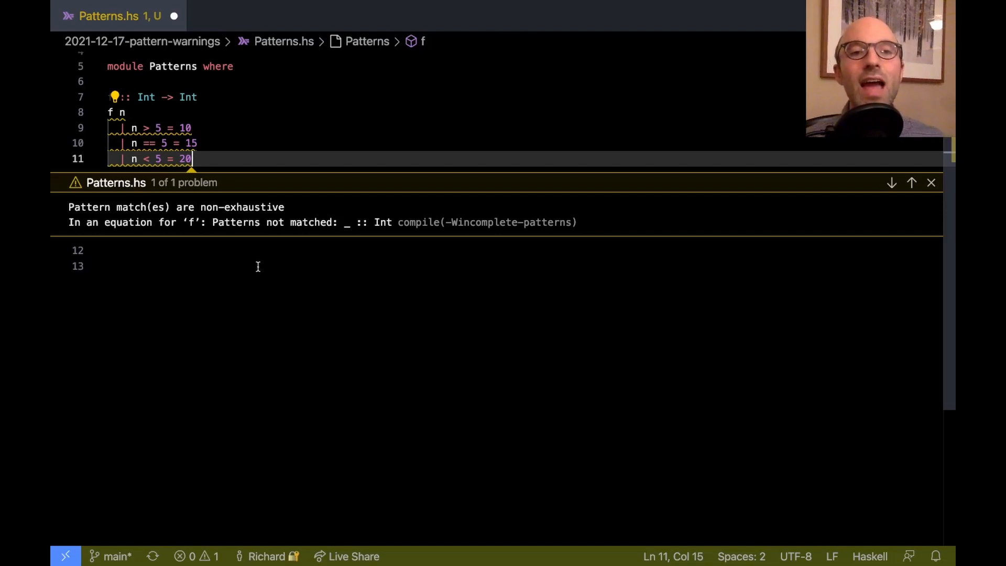
mouse_move(185, 294)
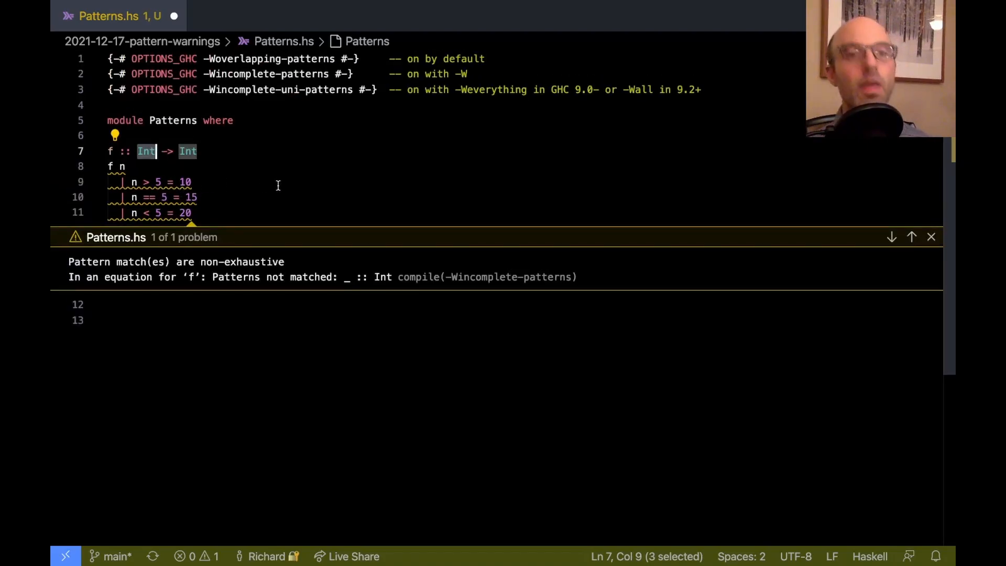
mouse_move(298, 197)
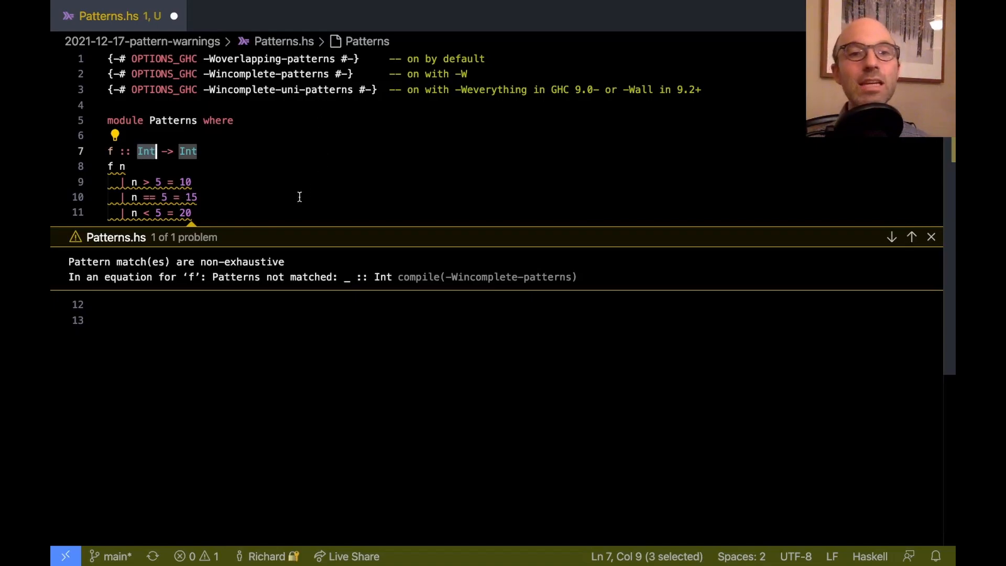
Replace the three guards with '= let', trying and then removing a True pattern.
click(192, 212)
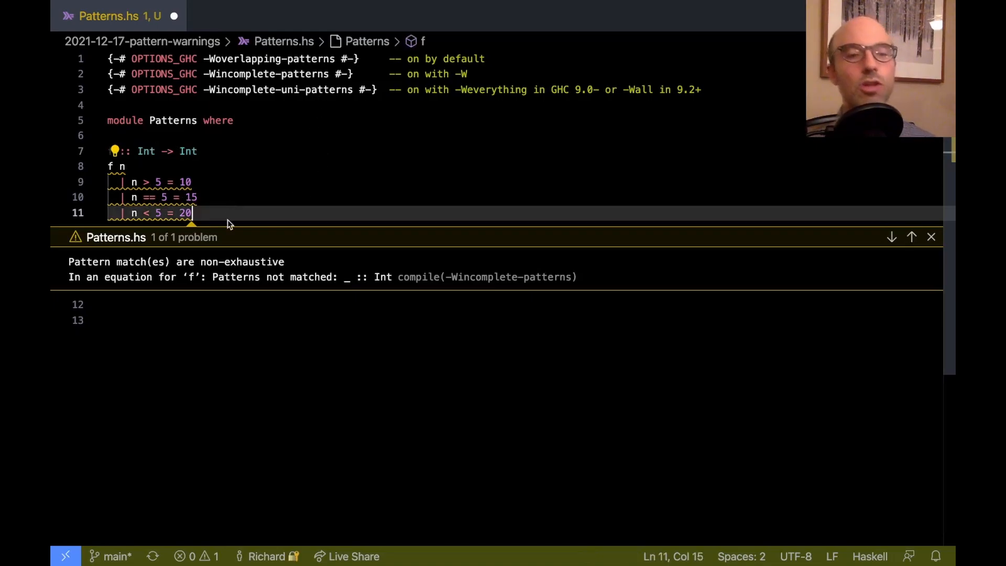
drag(192, 212, 119, 182)
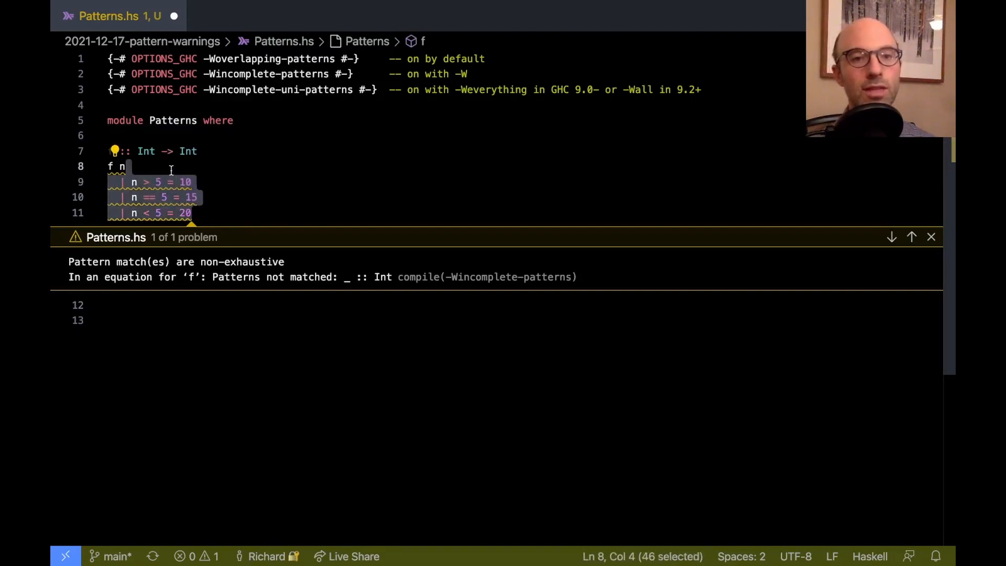
text(=)
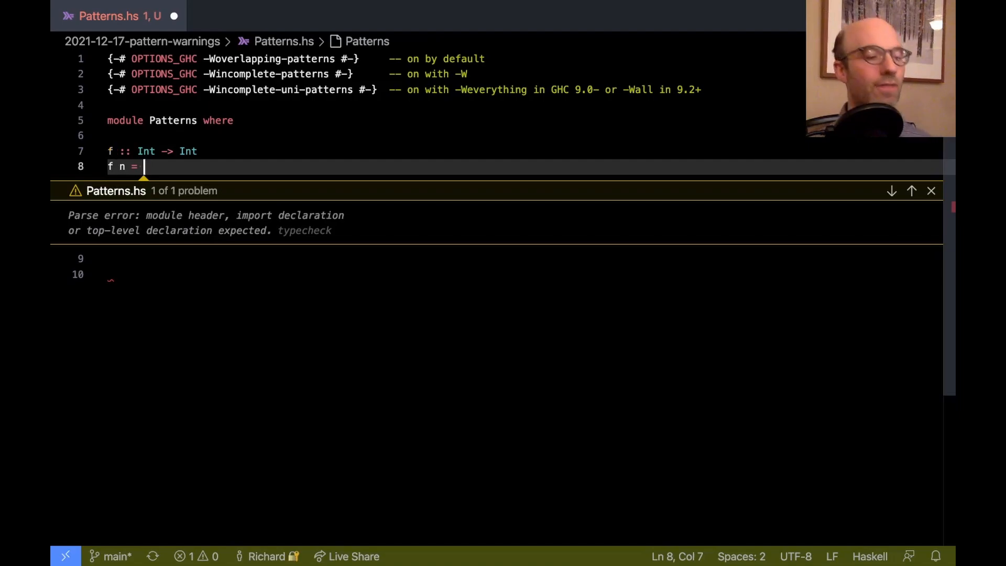
text(let)
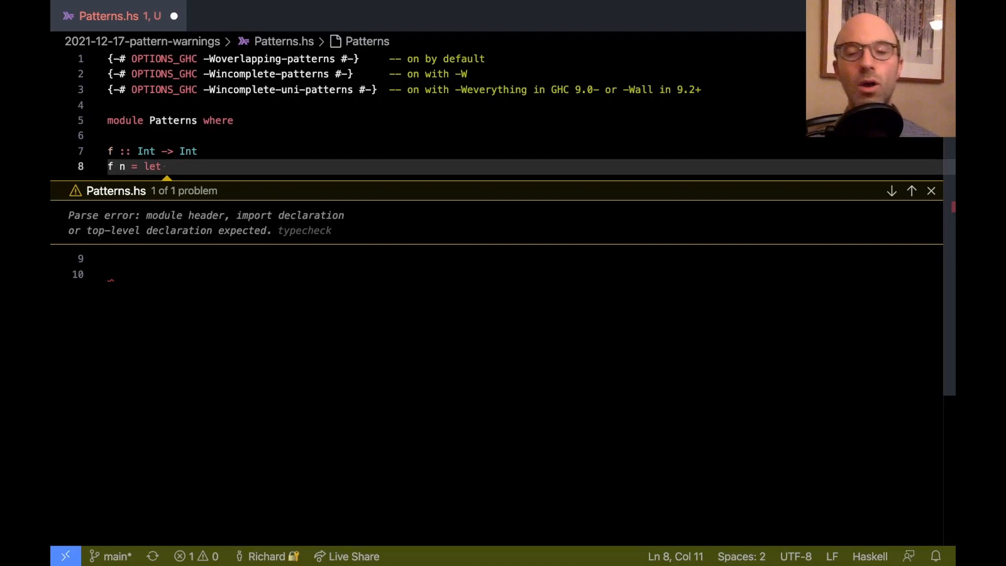
text(True)
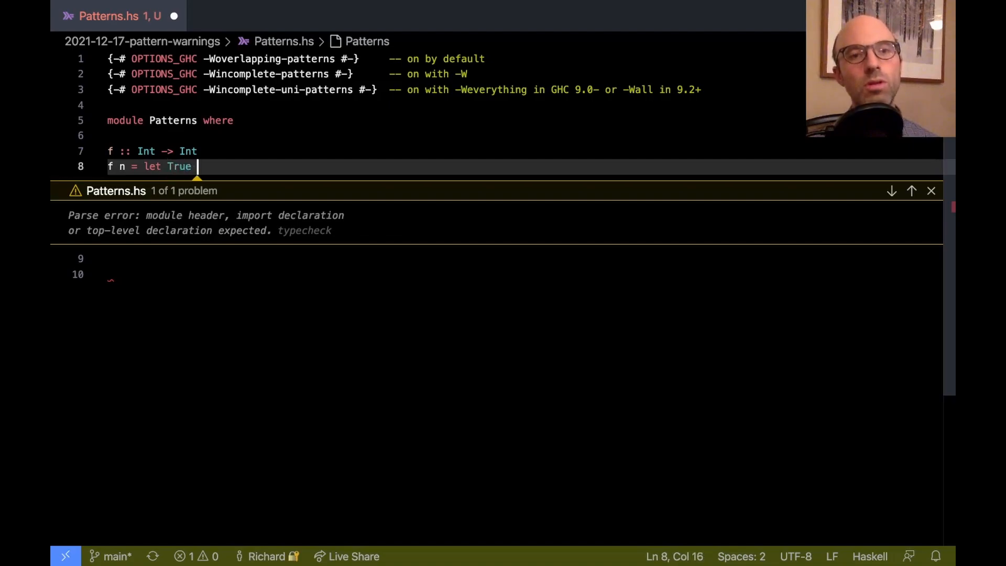
key(backspace)
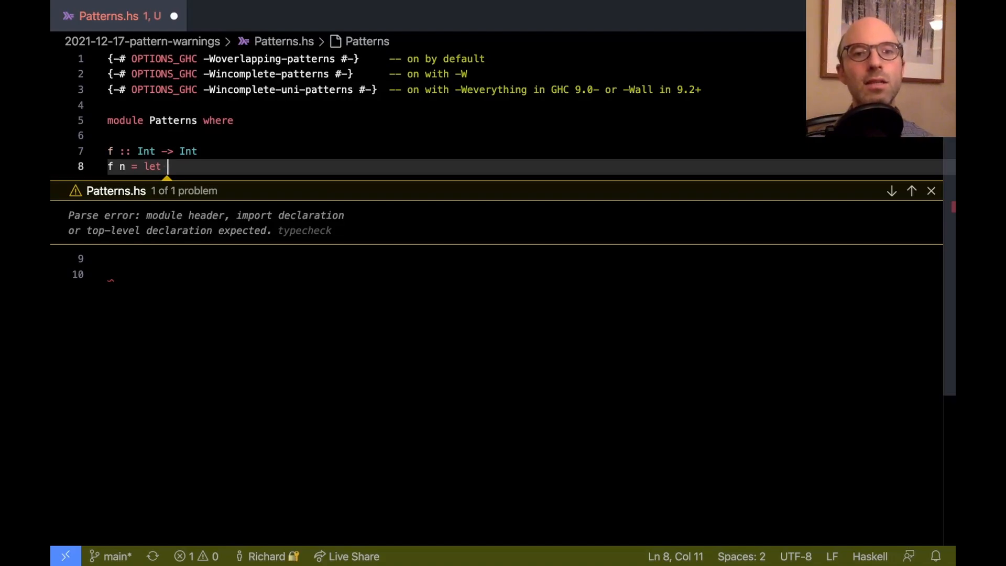
Try Nothing = Just 5, then finish the let as Just x = Nothing in x.
text(Nothing = J)
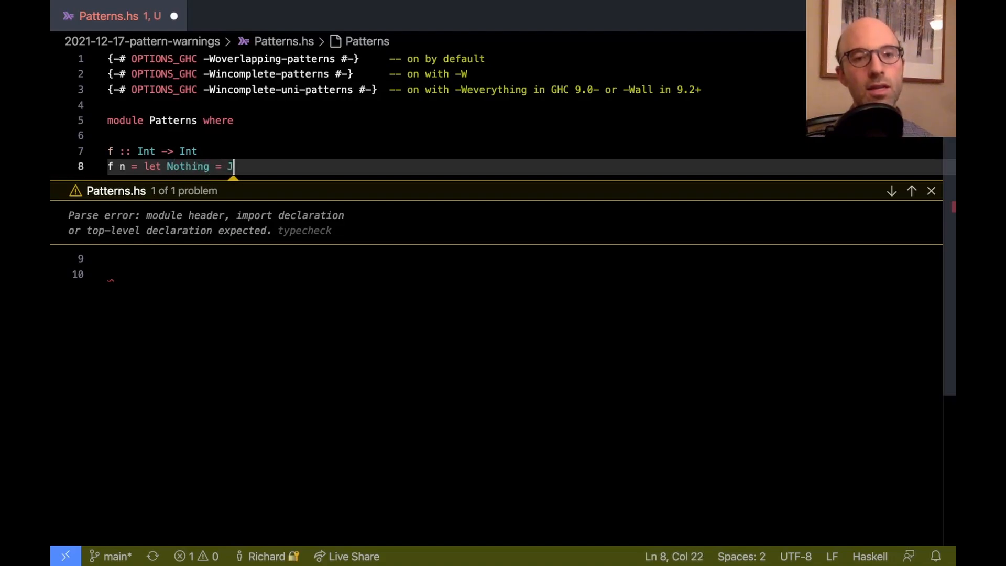
text(ust 5)
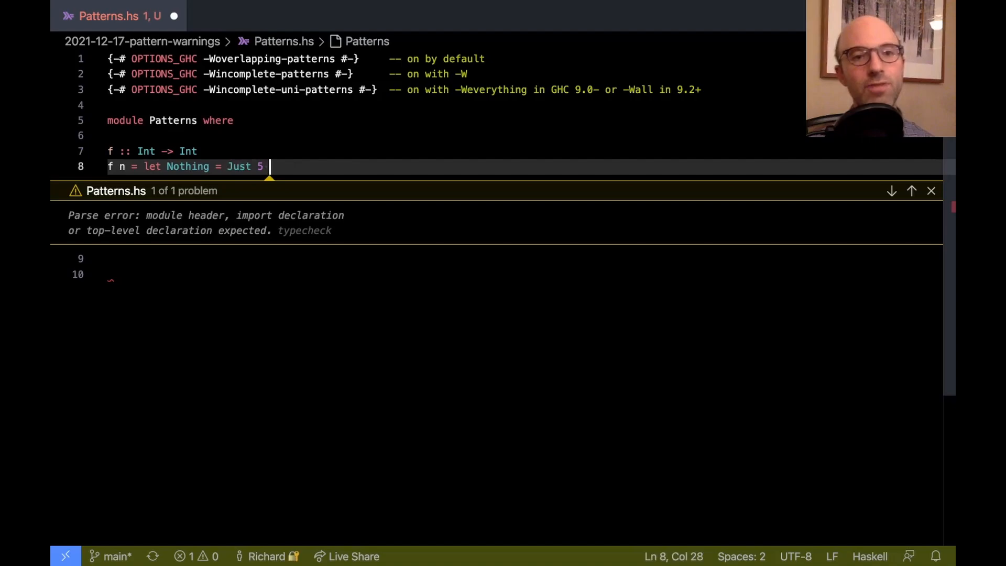
key(Backspace)
text(x)
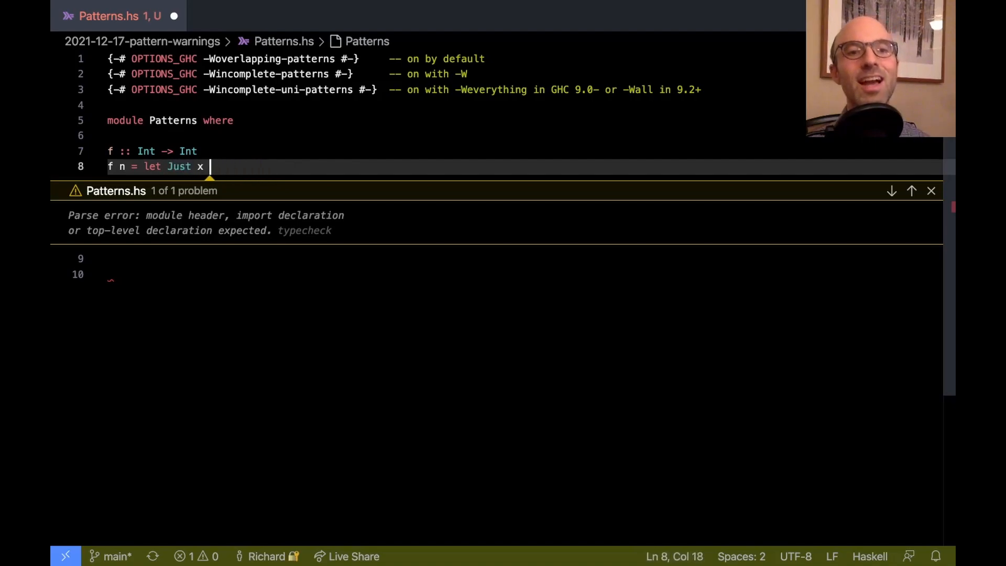
text(= Nothing in)
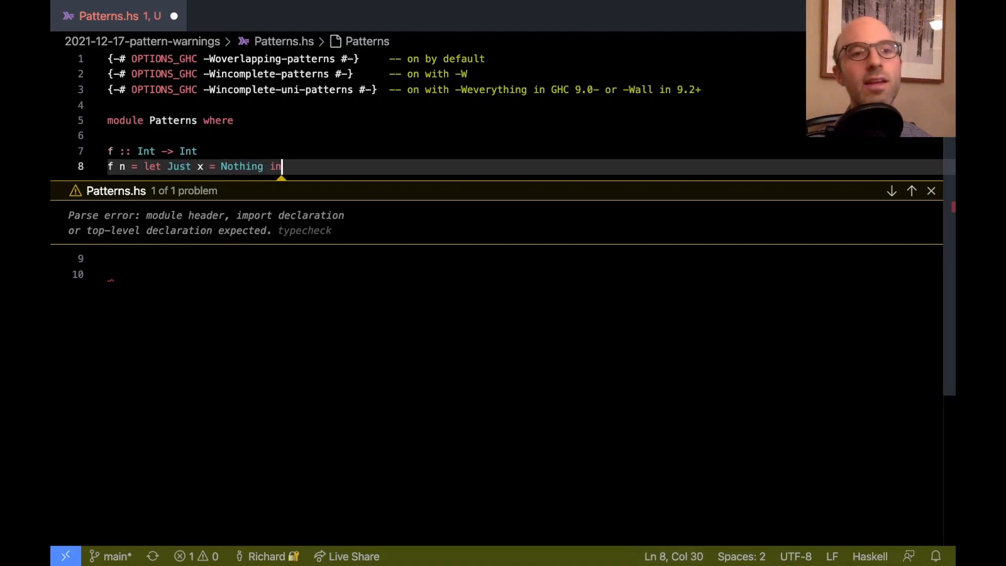
text(x)
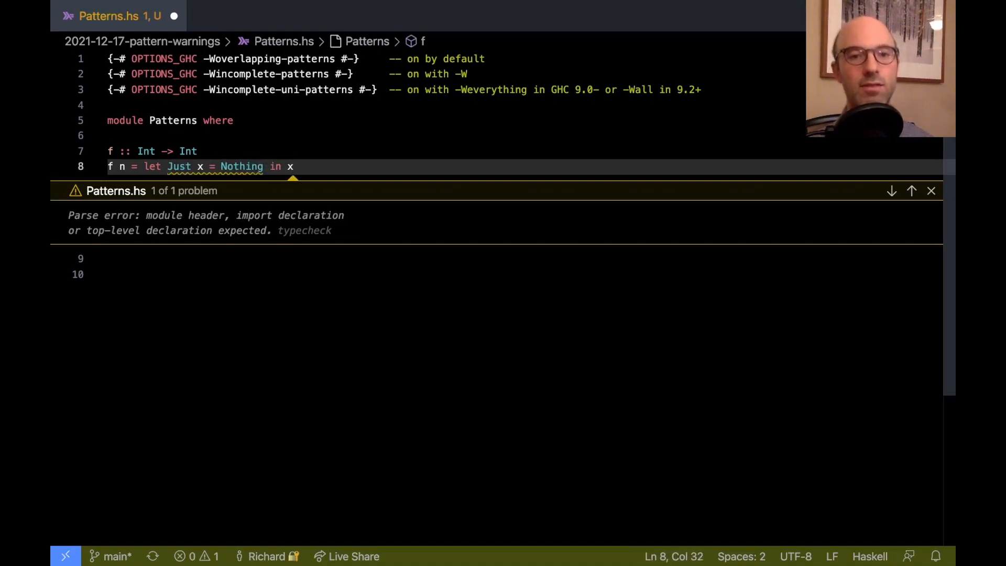
mouse_move(221, 181)
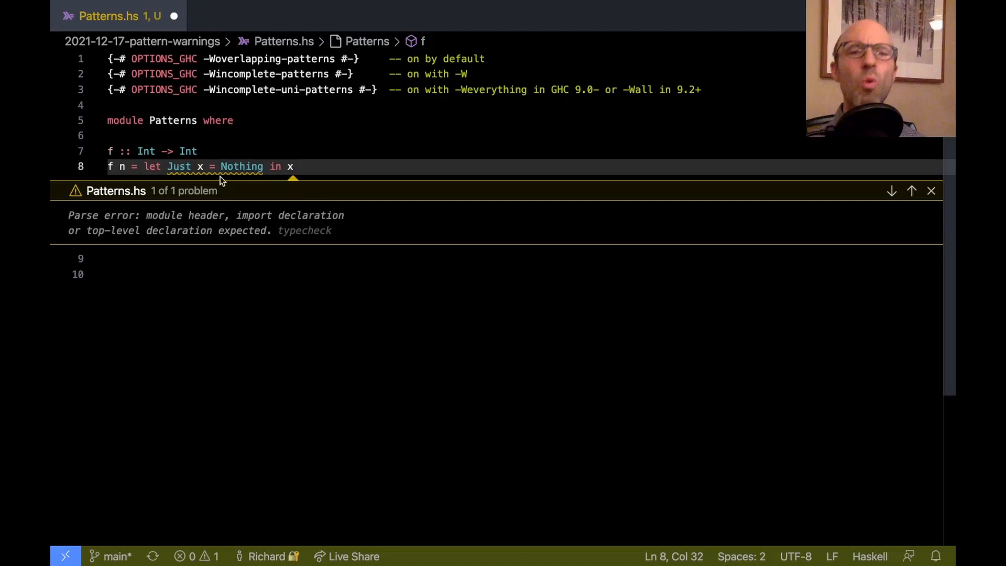
mouse_move(242, 166)
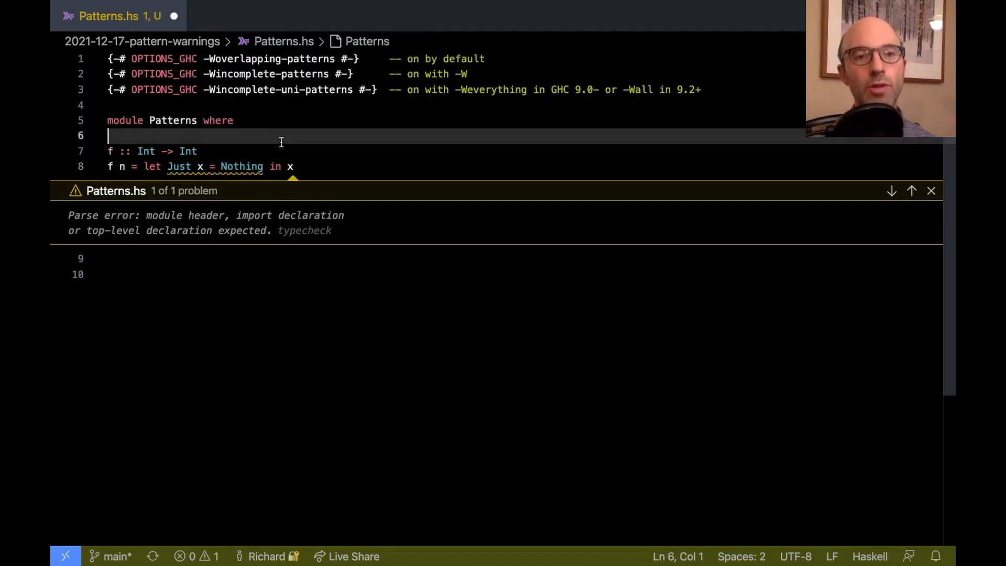
Add the helper g :: Int -> Maybe Int defined as g = undefined.
text(g)
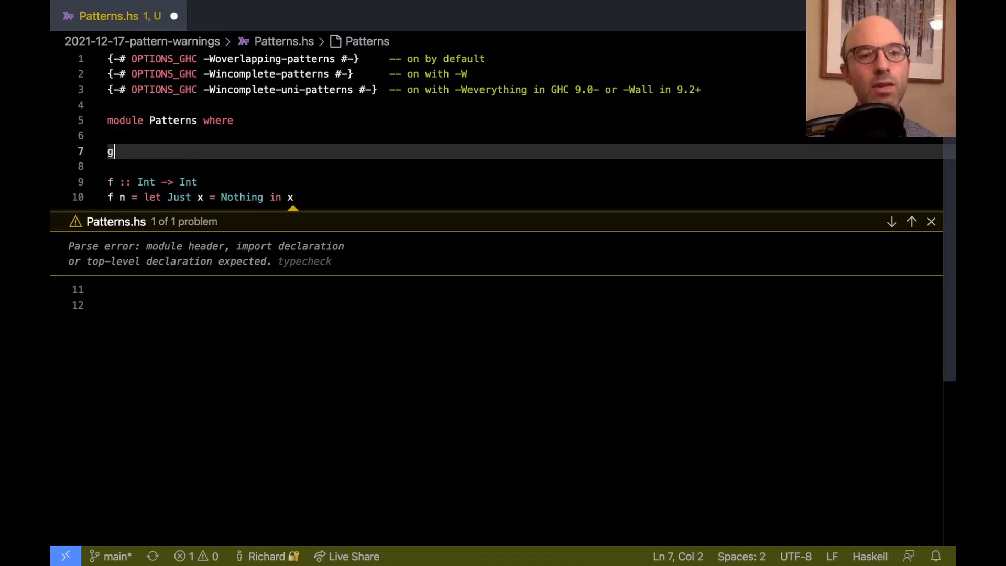
text(:: Int ->)
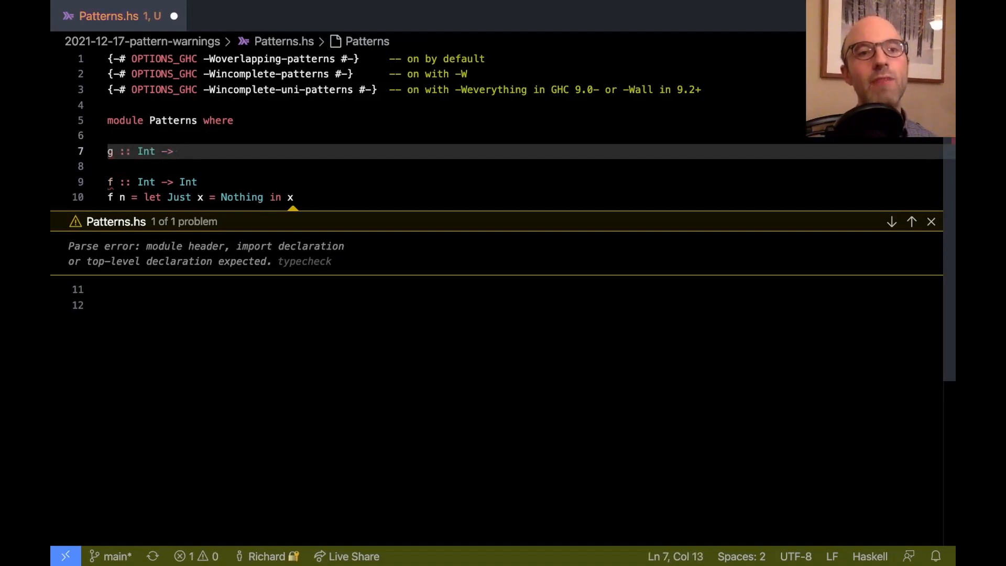
text(Maybe Int)
click(527, 166)
text(g =)
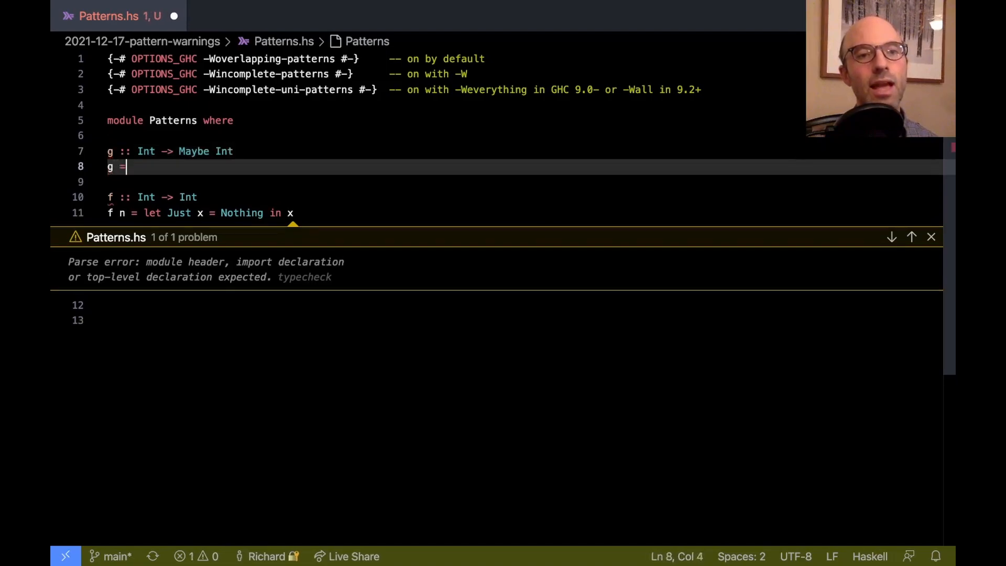
text(undefined)
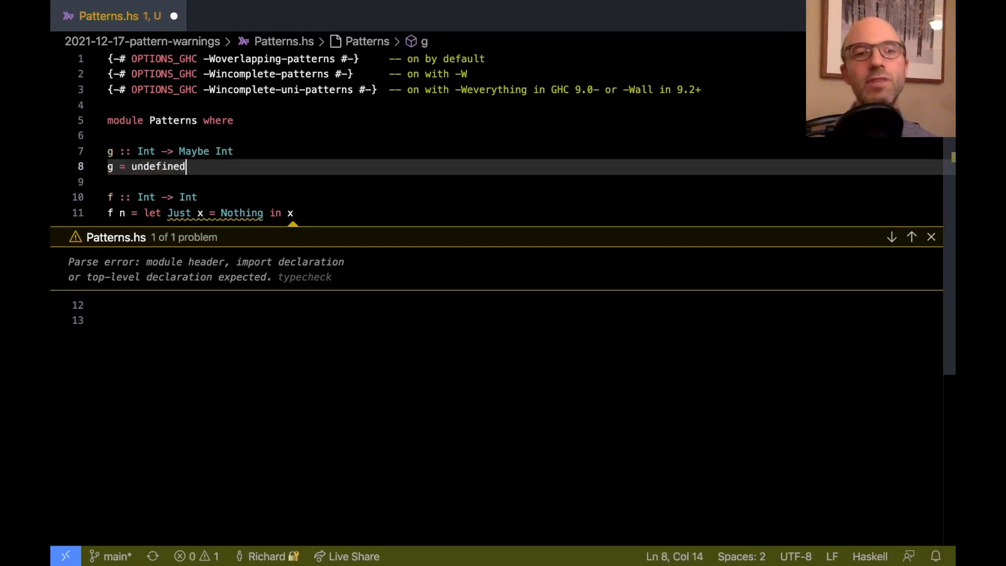
Replace Nothing in f's let binding with g n.
double_click(241, 213)
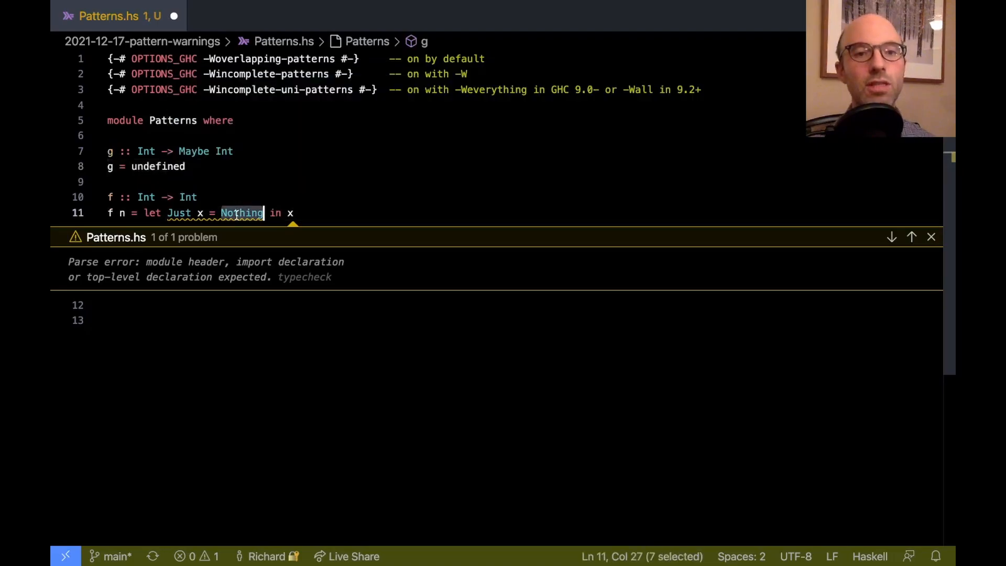
text(g n)
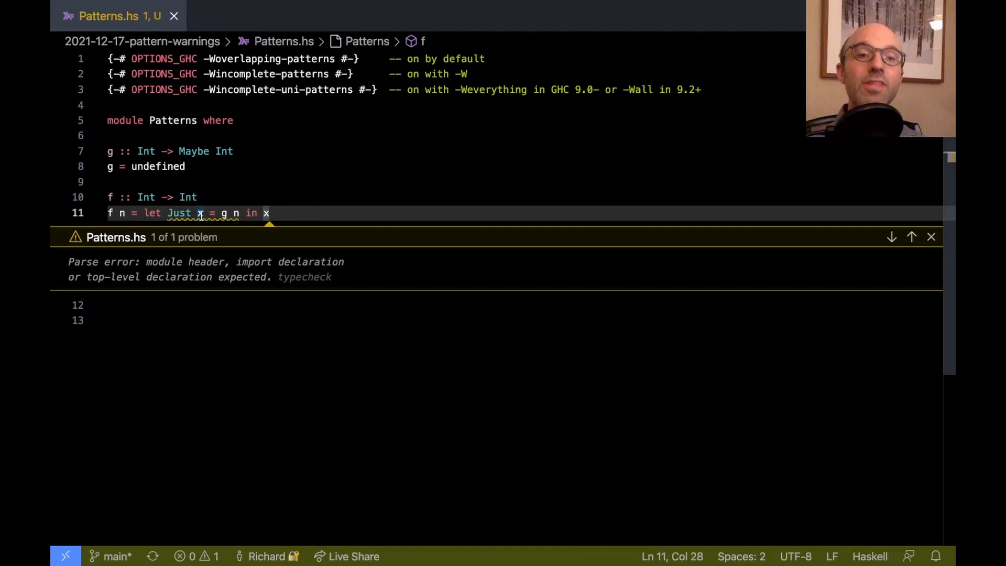
click(932, 237)
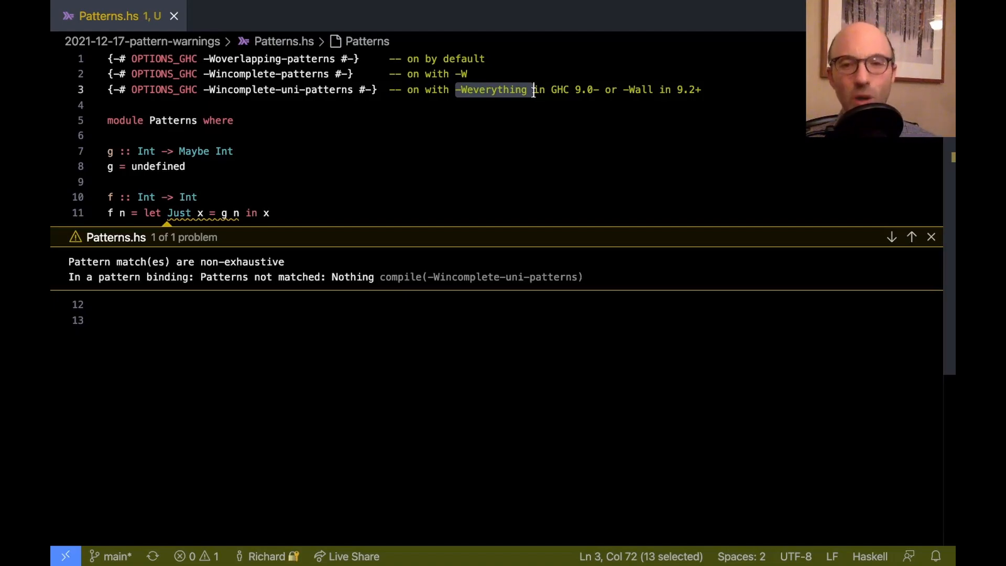
click(635, 90)
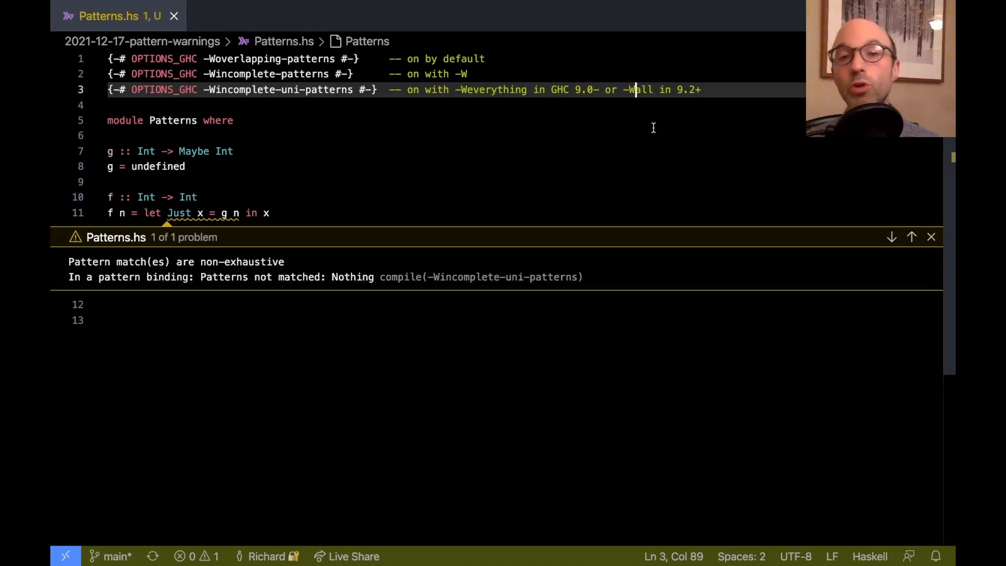
mouse_move(439, 152)
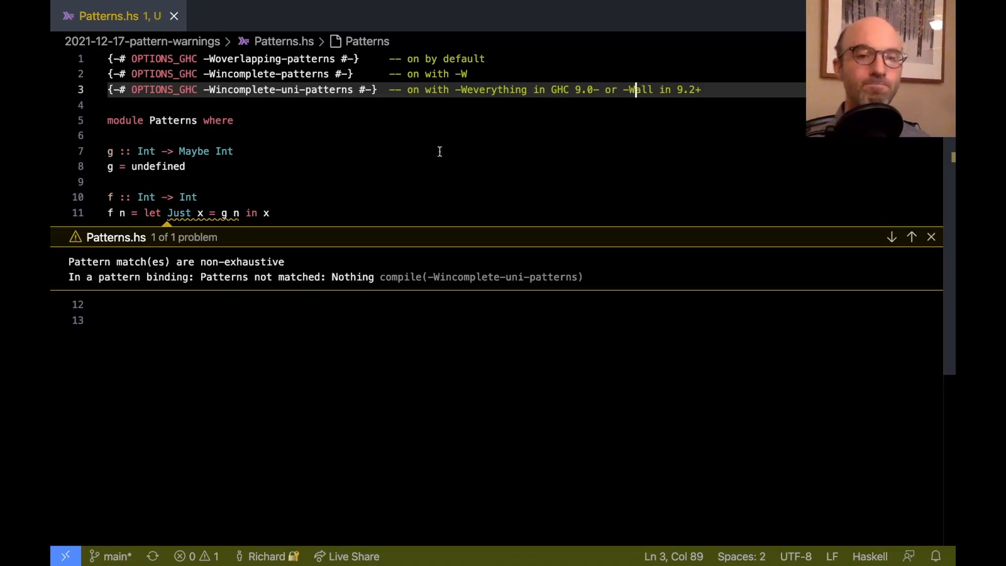
click(270, 213)
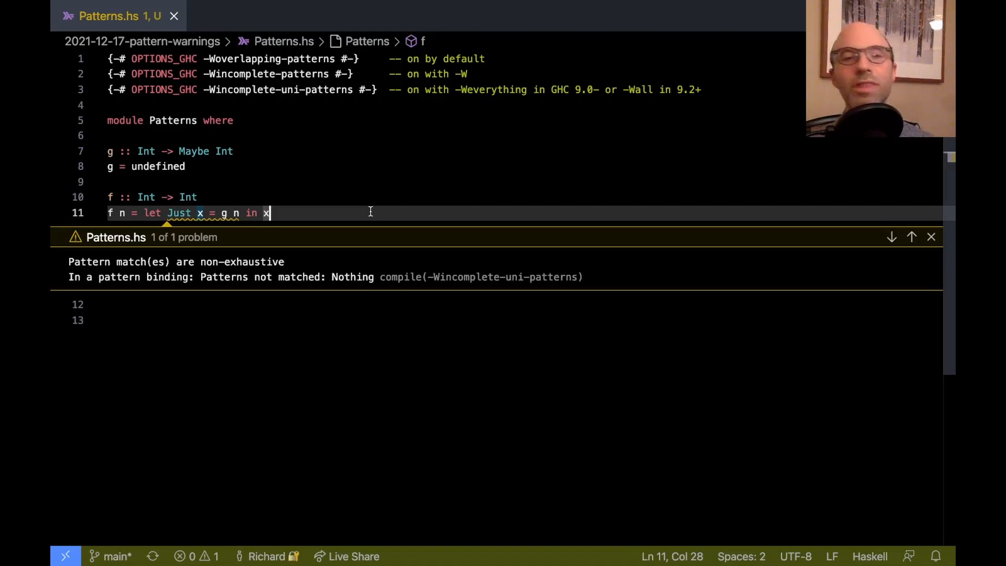
Clear the g and f code on lines 7–11 of Patterns.hs.
click(931, 237)
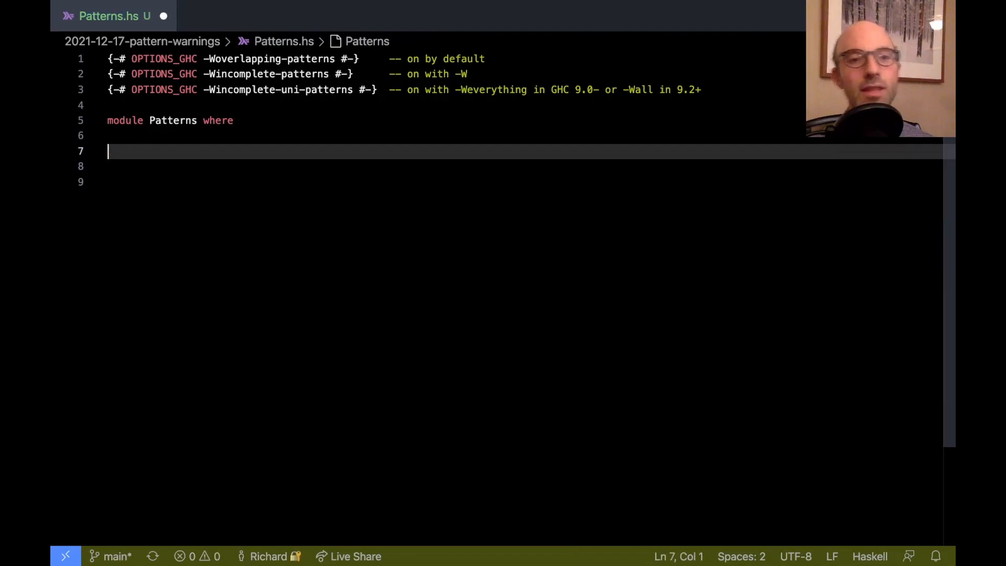
Write 'data Void' and 'data VoidLike = MkVL !Void', followed by blank lines.
text(d)
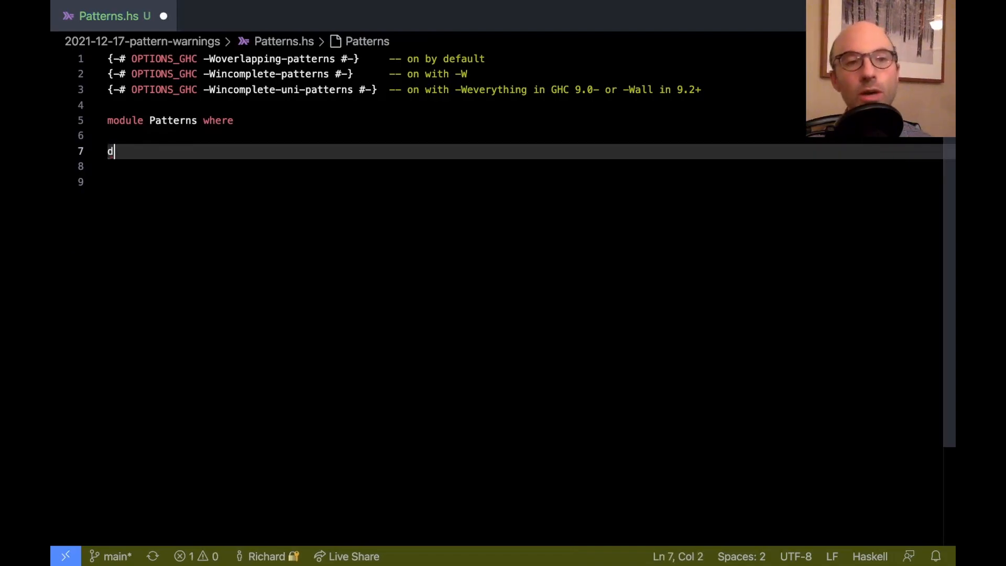
text(ata Void)
click(522, 166)
text(data)
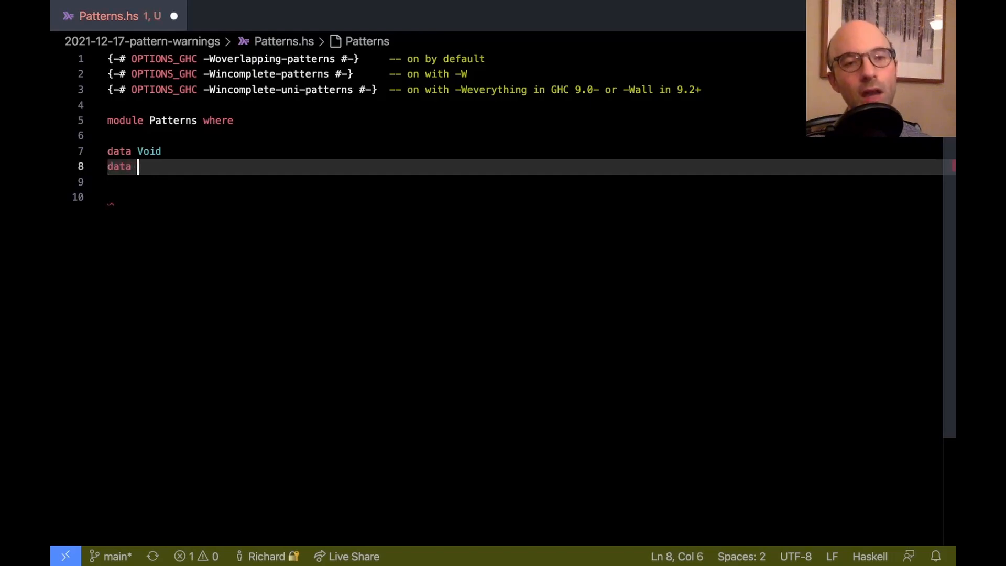
text(VoidLike =)
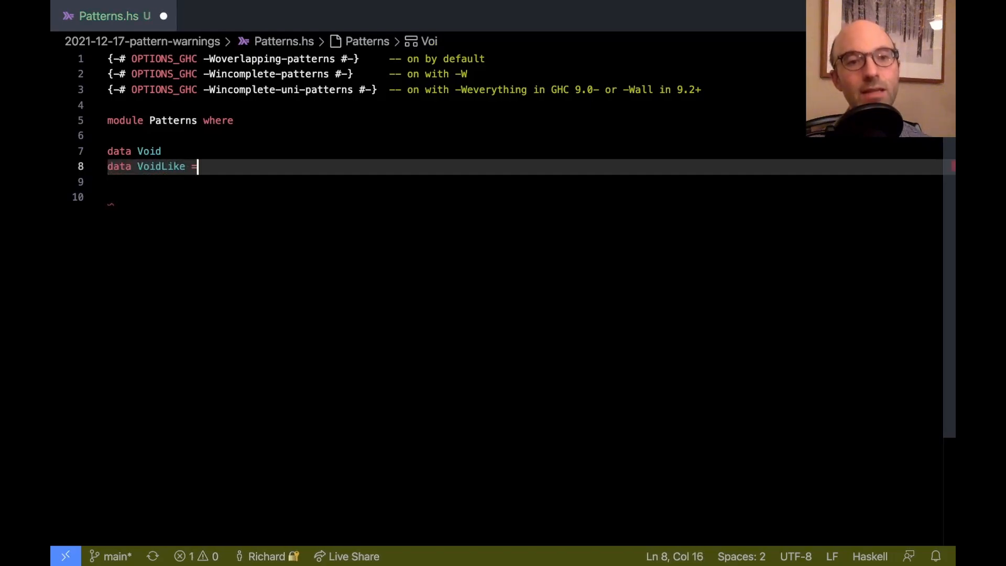
text(MkVL !V)
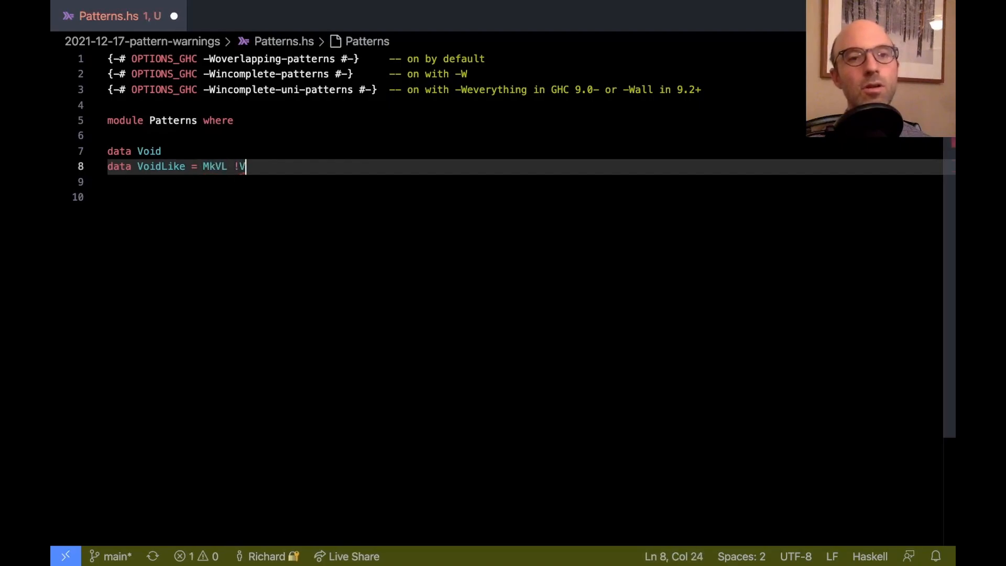
text(oid)
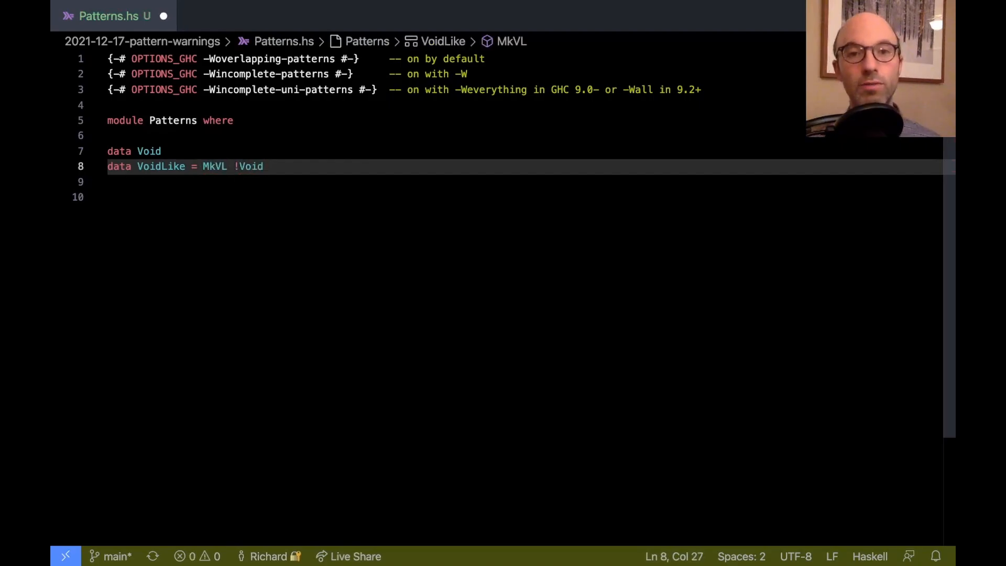
key(Enter)
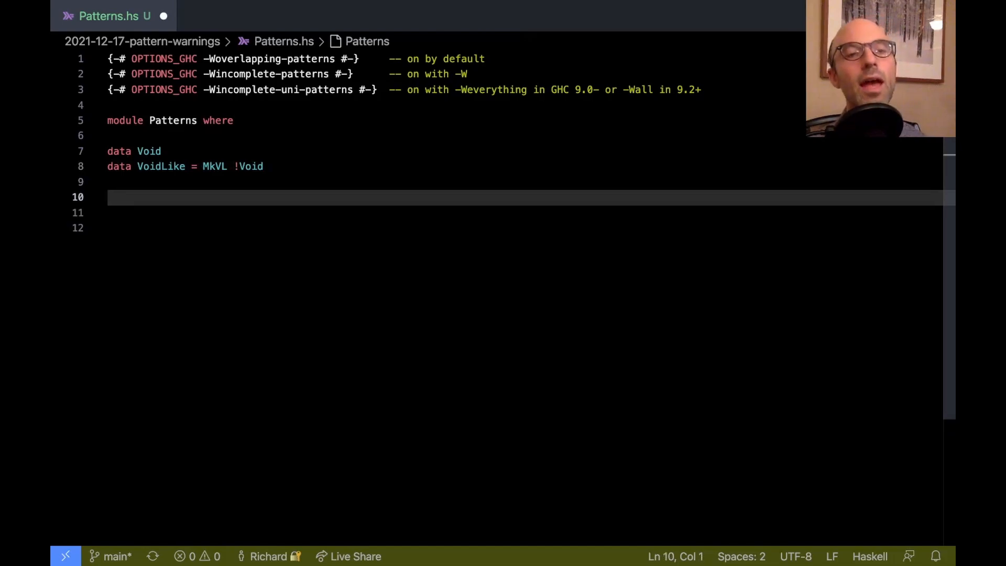
Write 'f :: VoidLike -> Int' with the equation 'f _ = 5', dropping a partial MkVL pattern.
text(f :: VoidLi)
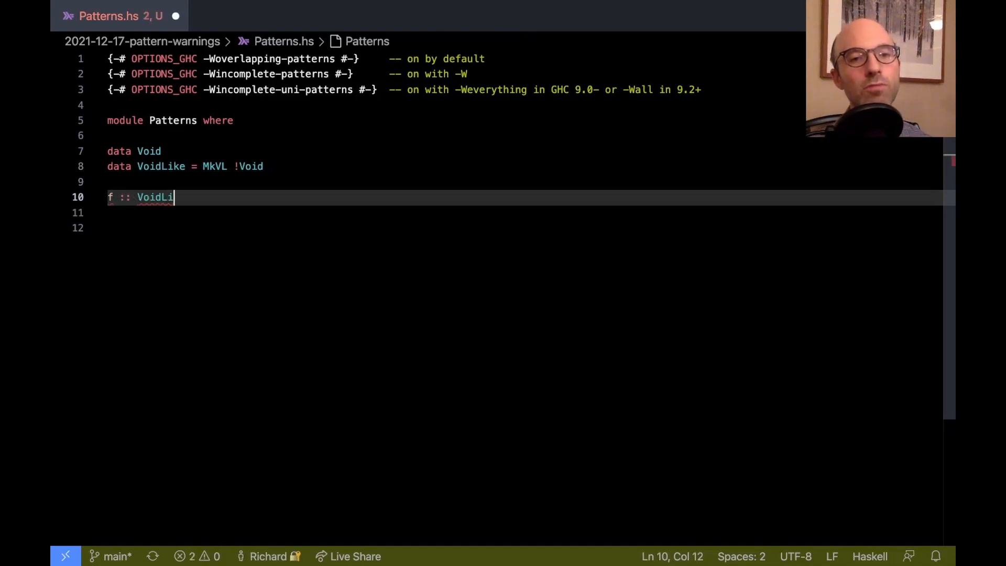
text(ke -> Int)
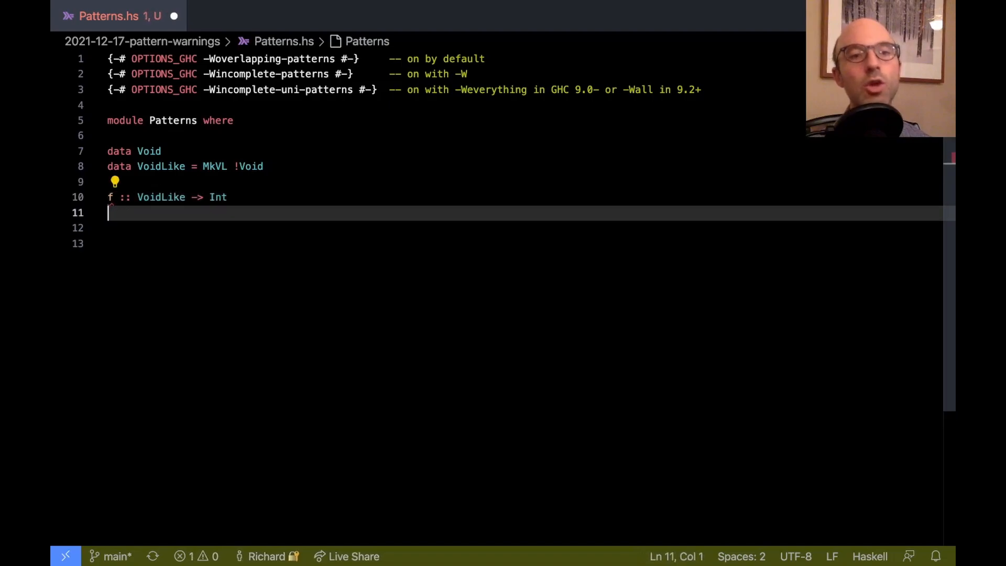
text(f)
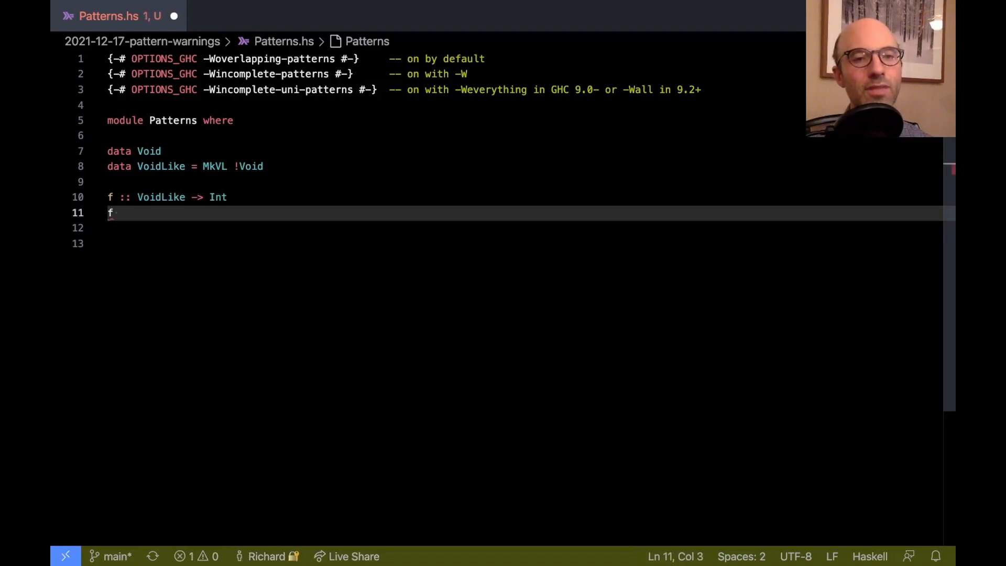
text((M)
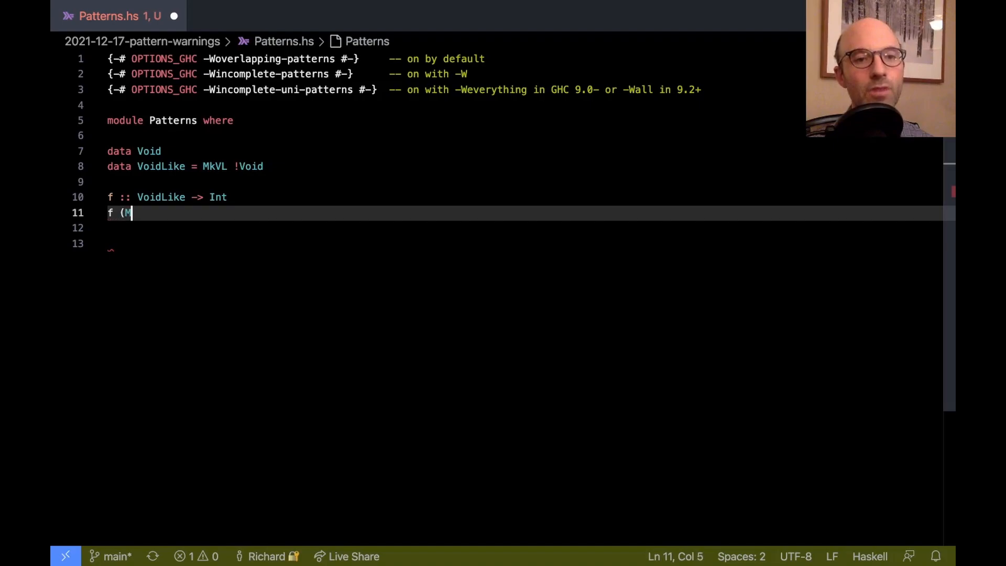
text(kVL)
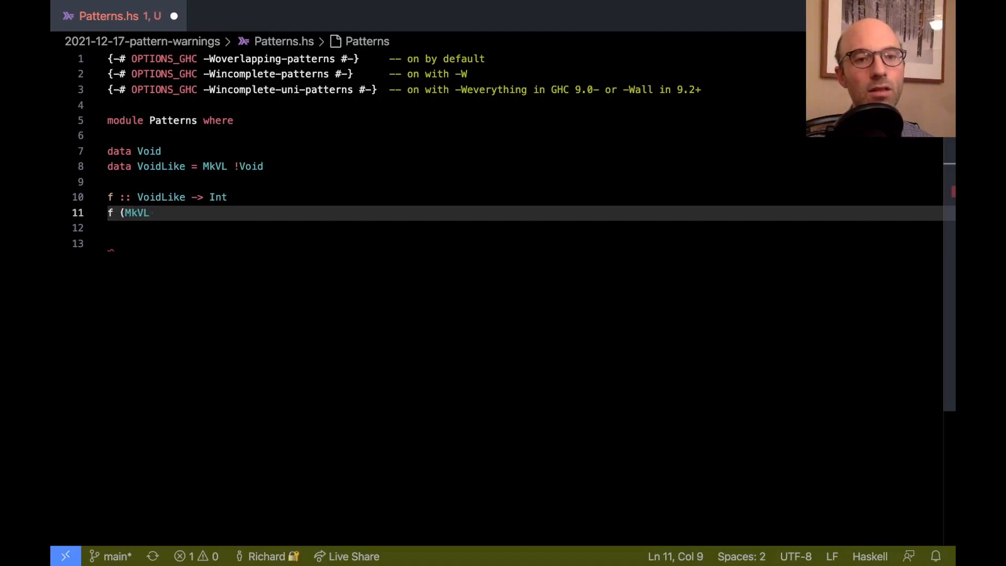
key(Backspace)
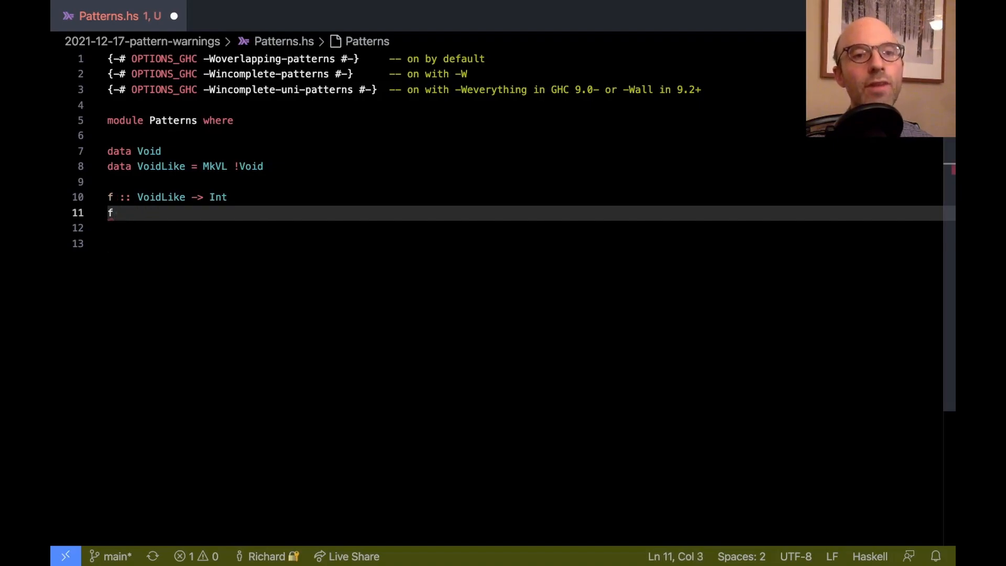
text(_ = 5)
click(522, 243)
text(-- >>>)
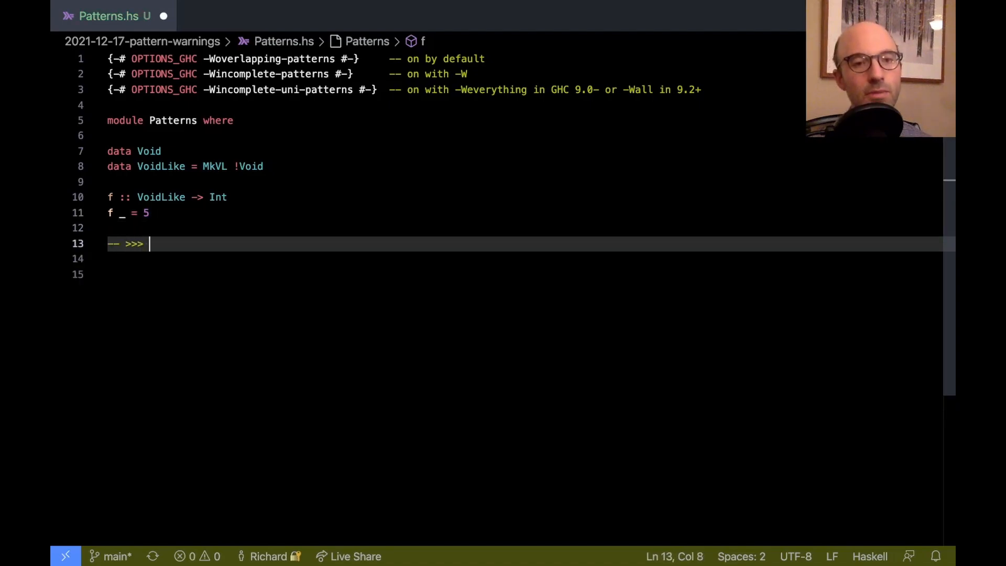
Evaluate the doctest 'f undefined', getting 5, then place the cursor on f's lines.
text(f undefined)
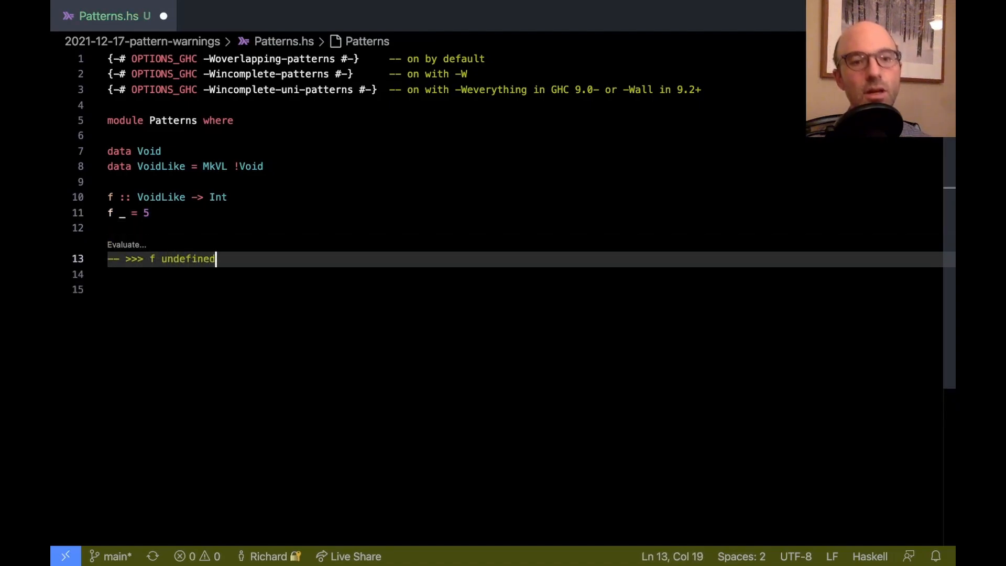
mouse_move(132, 251)
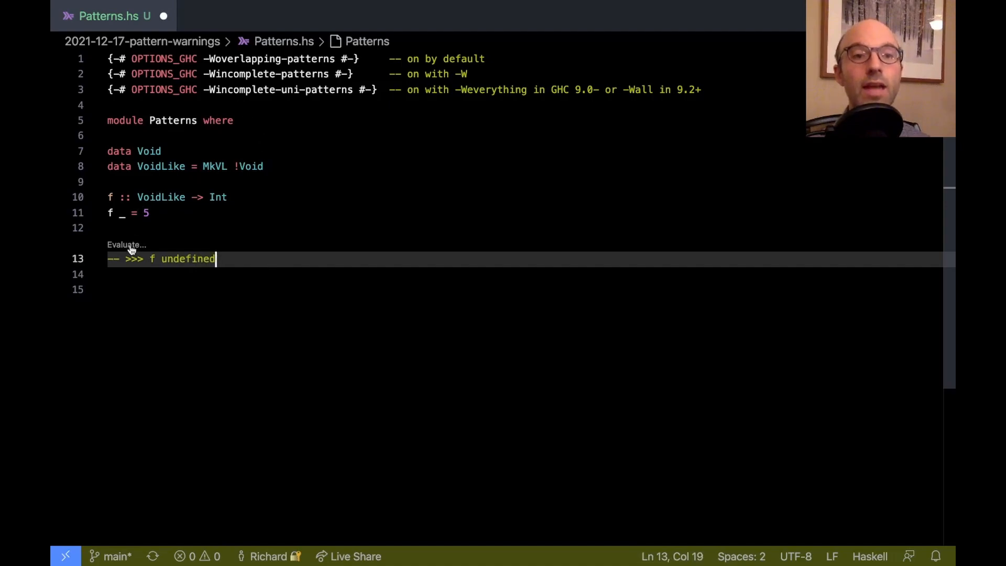
click(126, 245)
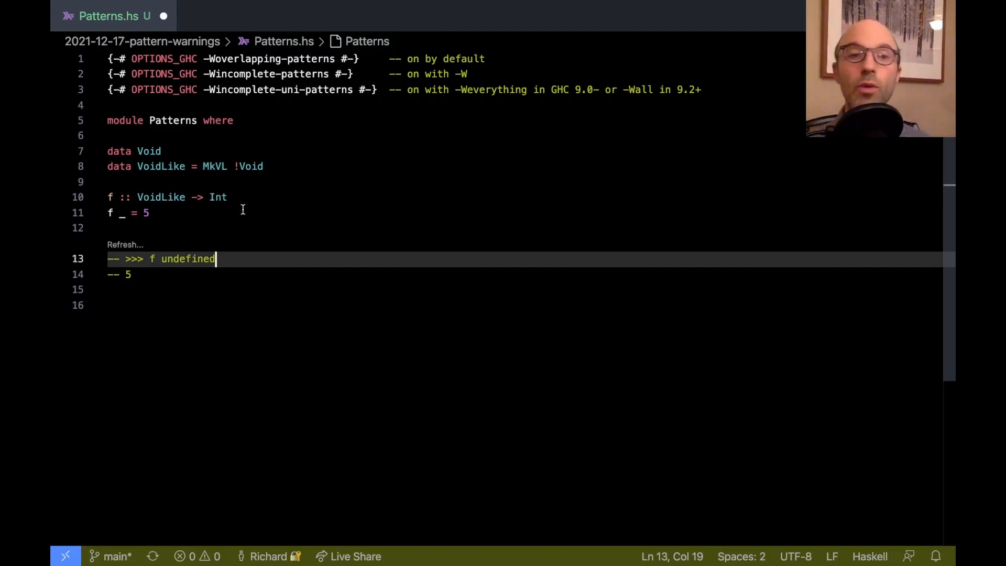
click(134, 197)
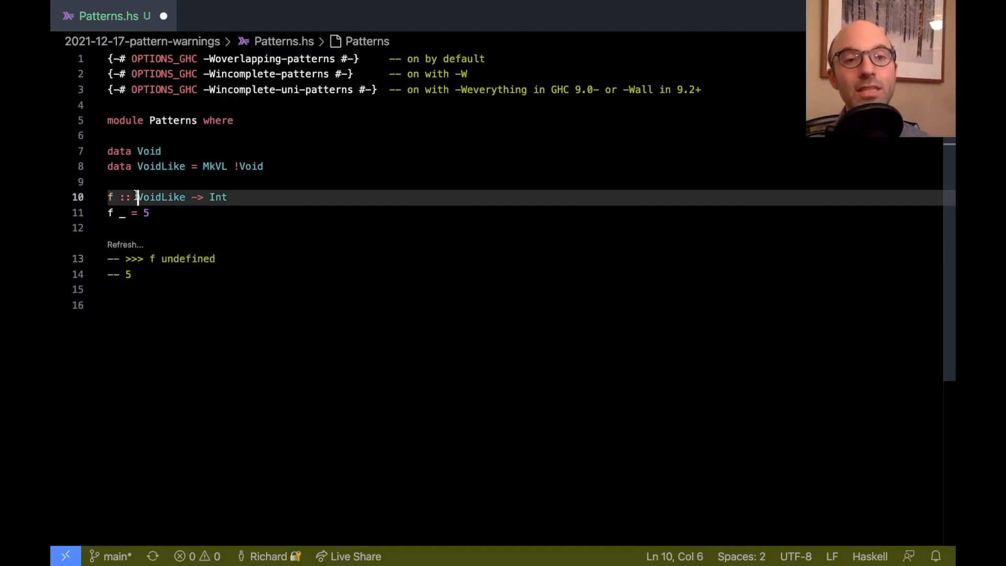
click(150, 213)
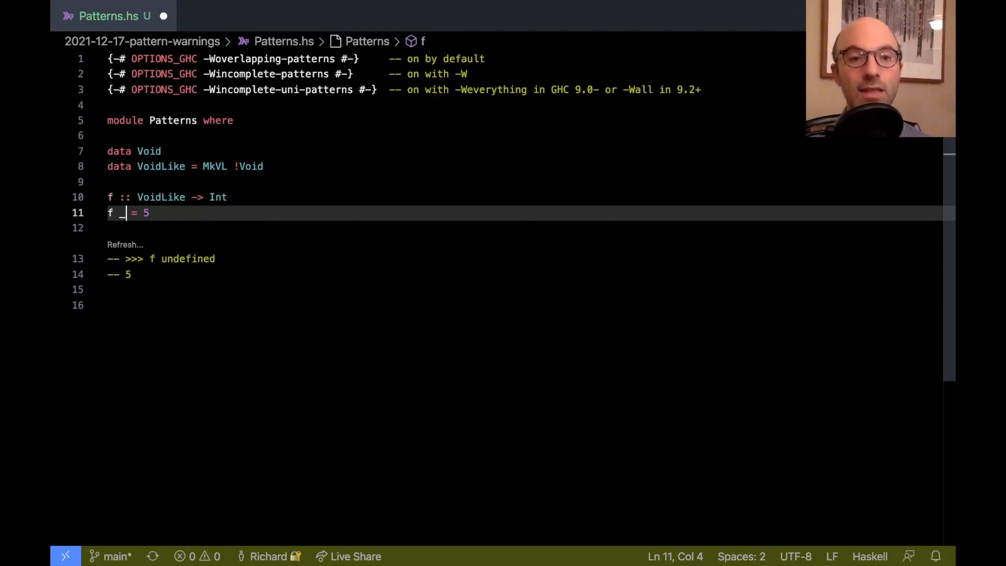
Change f's argument to '(MkVL _)' and inspect the inaccessible right-hand-side warning.
text((MkVL)
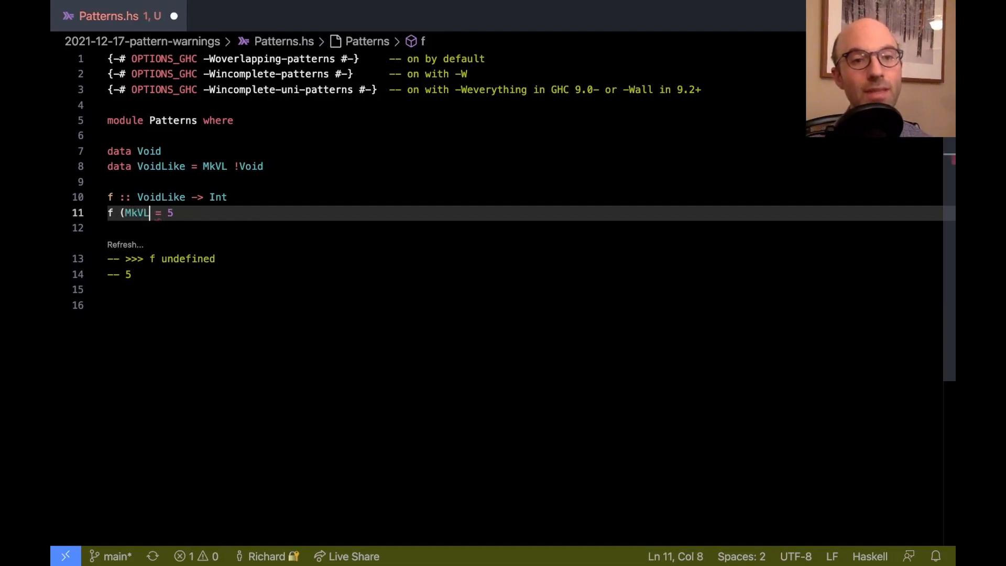
text(_))
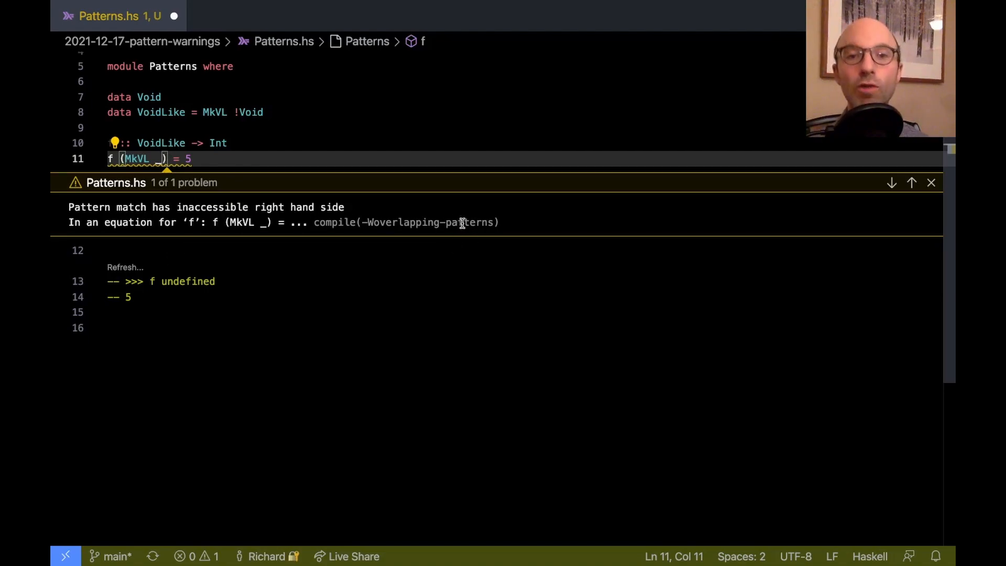
scroll(up, 3)
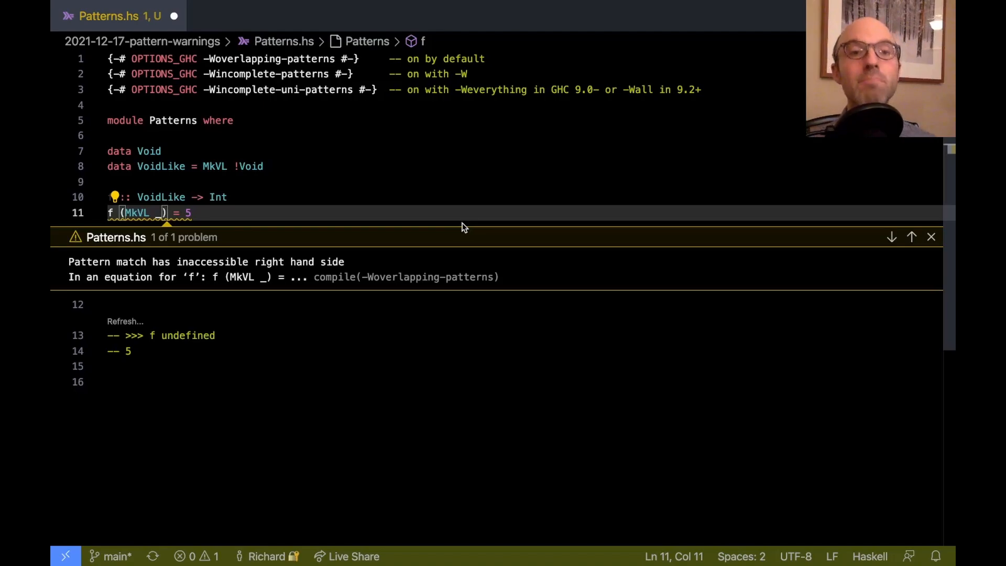
click(438, 182)
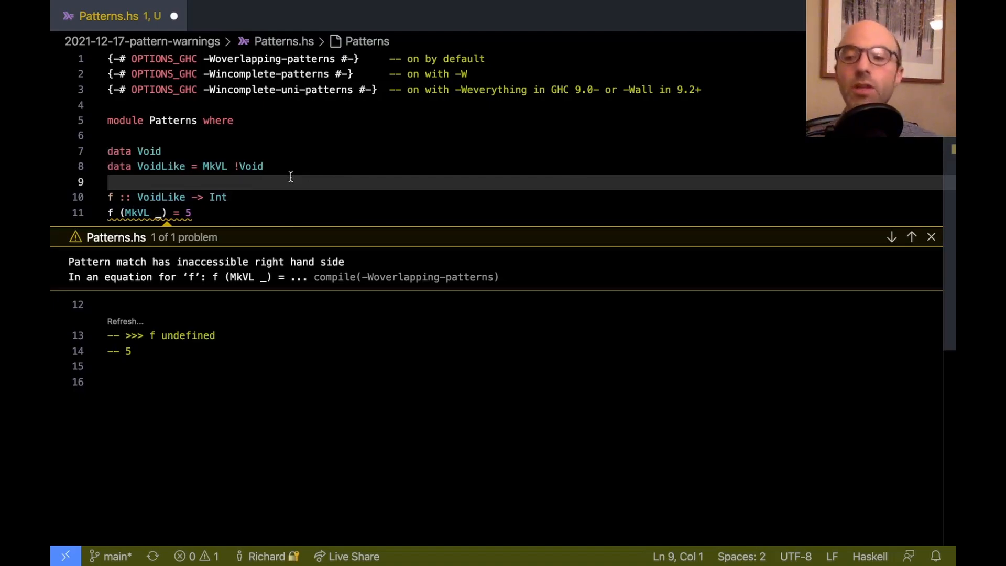
mouse_move(166, 229)
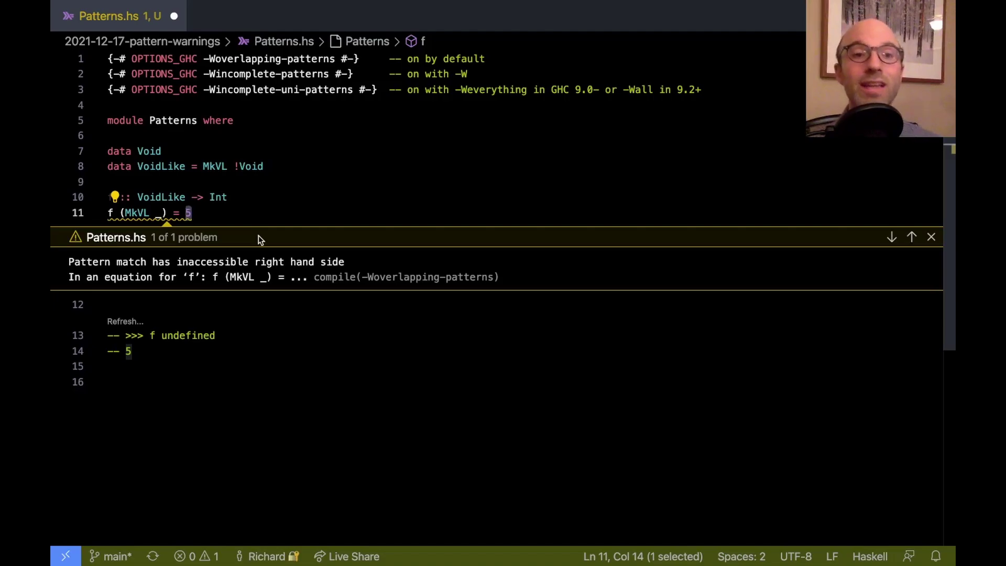
mouse_move(260, 185)
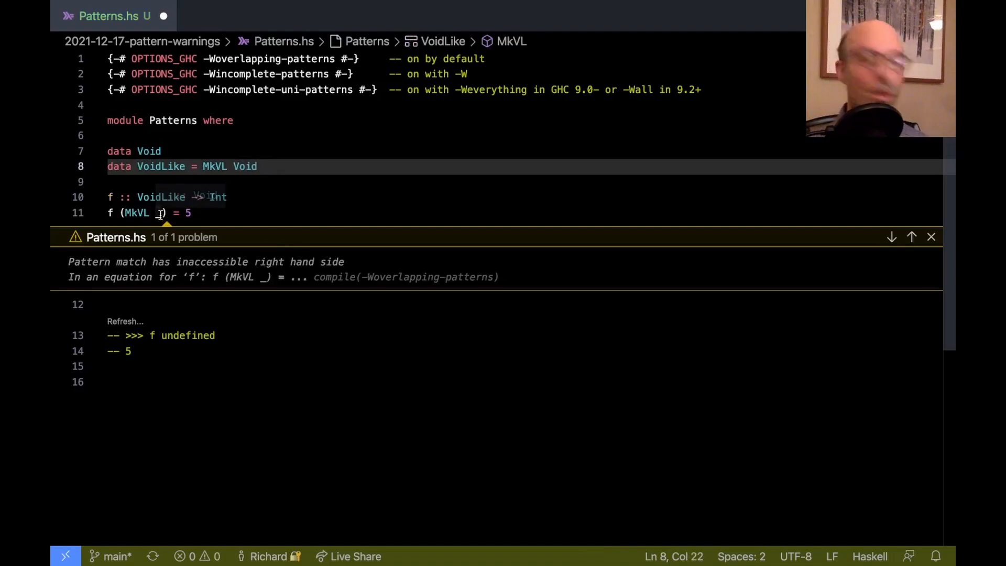
Edit the doctest expression to read 'f (MkVL undefined)'.
click(931, 237)
text((M)
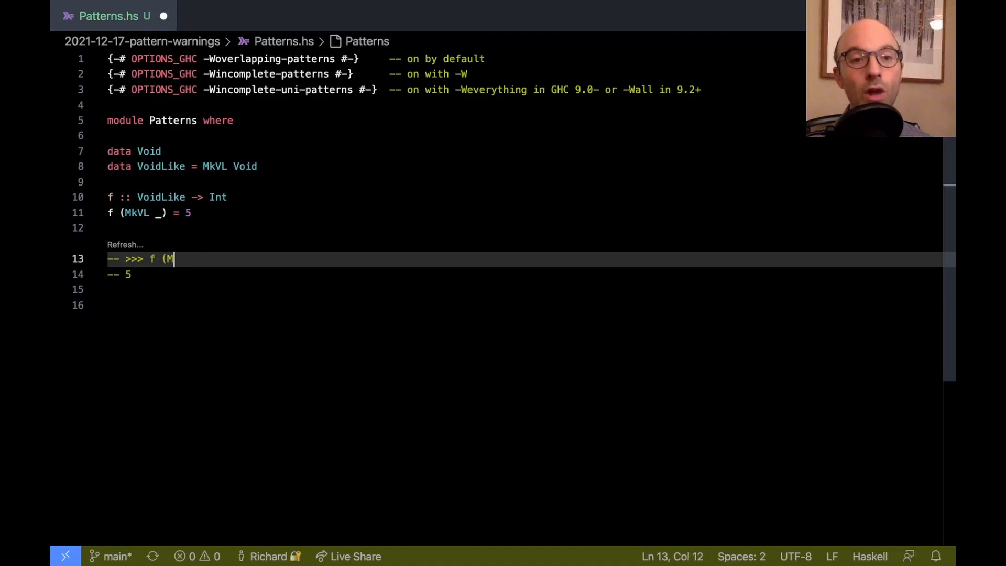
text(kVL)
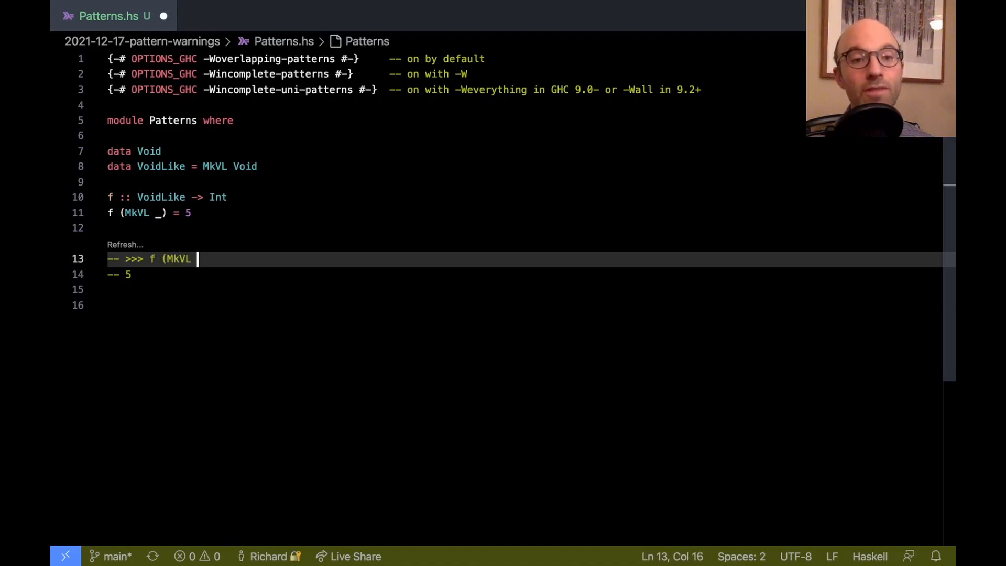
text(undefined))
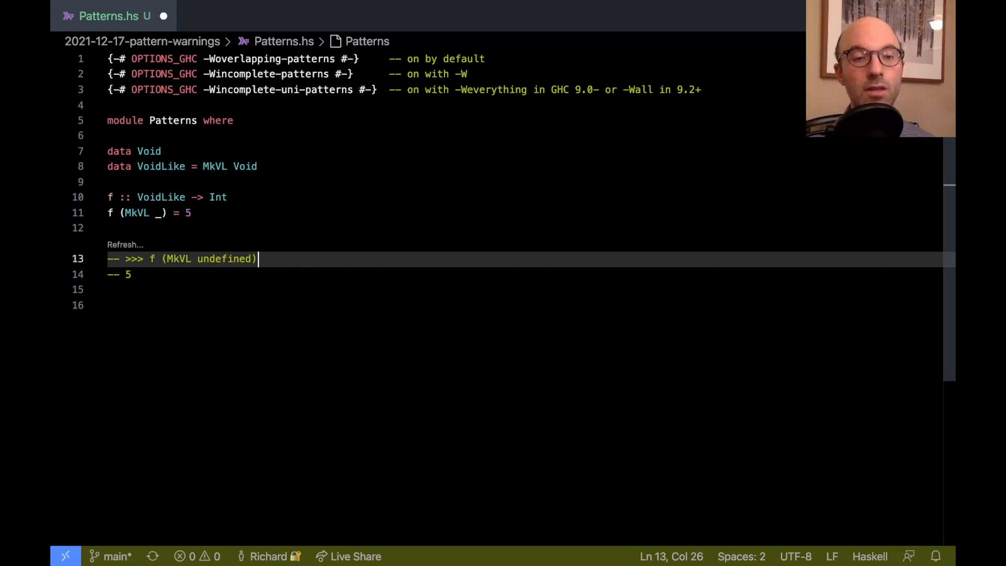
mouse_move(137, 286)
text(6)
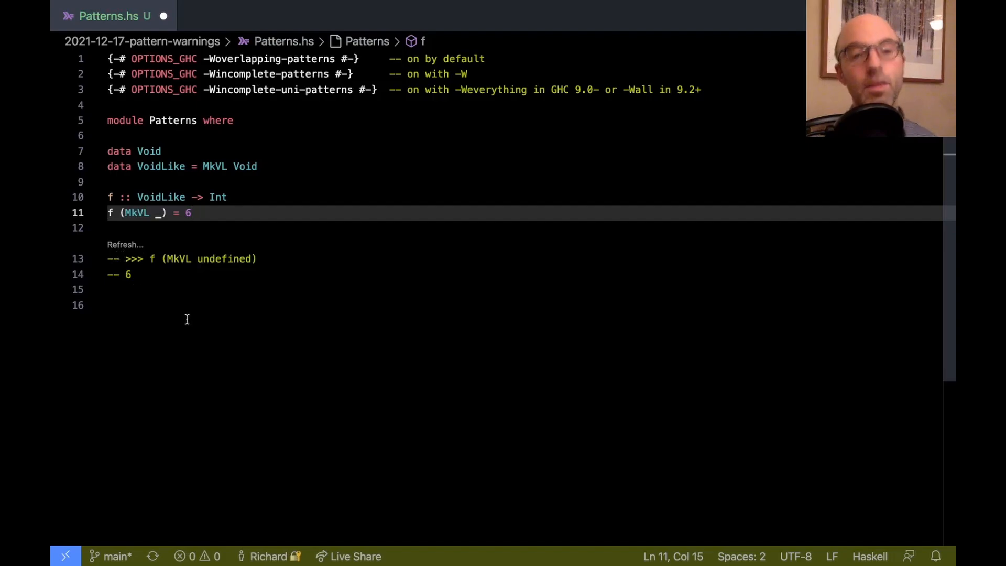
mouse_move(218, 197)
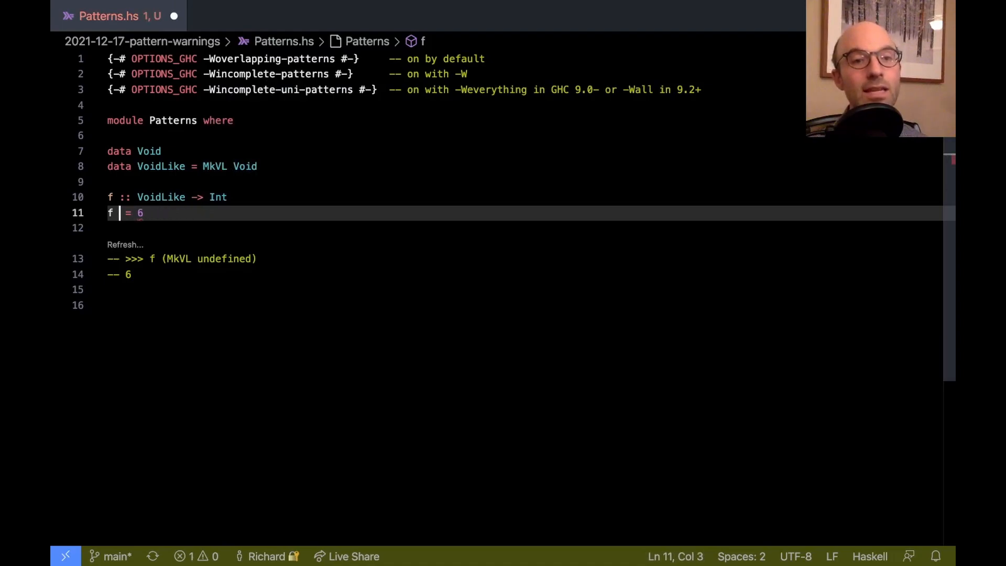
Write 'f !_', add '{-# LANGUAGE BangPatterns #-}', and restore '!' before Void.
text(!_)
click(453, 105)
text({-)
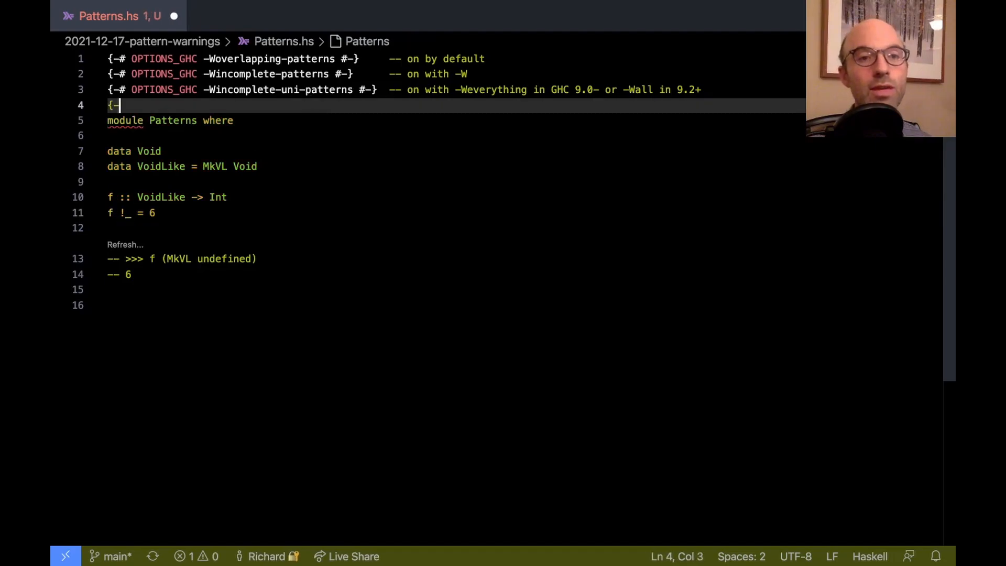
text(# LANGUAGE BangPatterns #-})
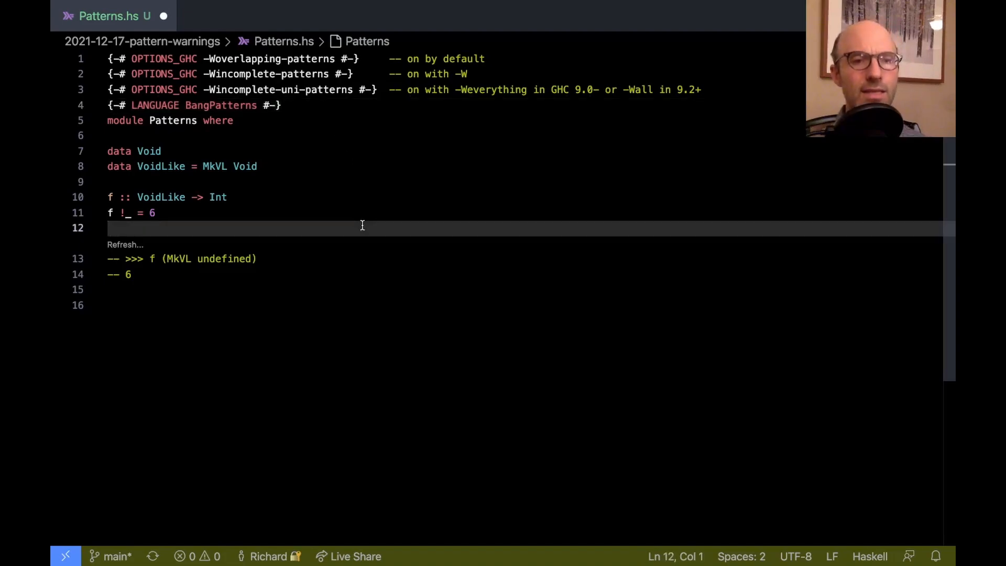
mouse_move(137, 239)
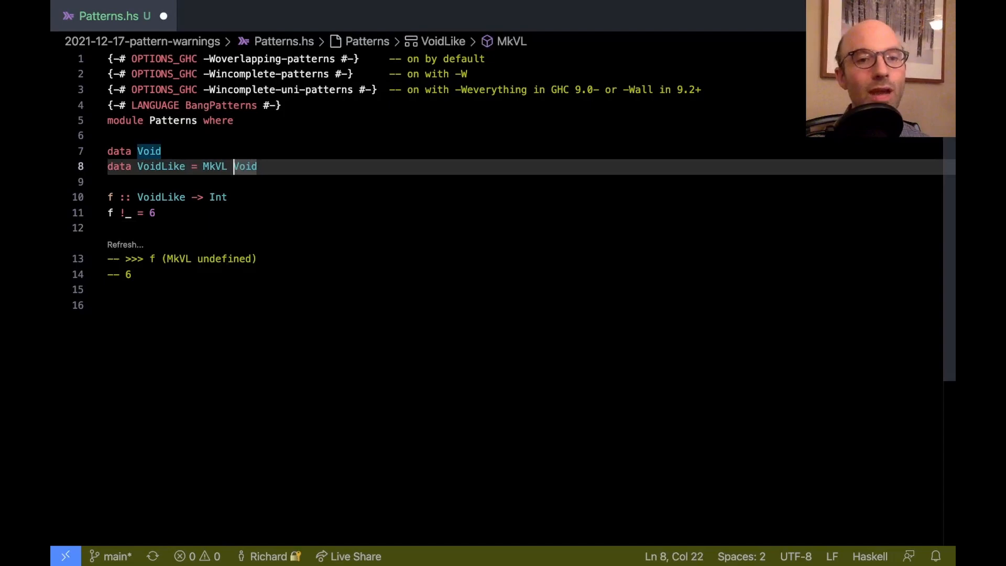
text(!)
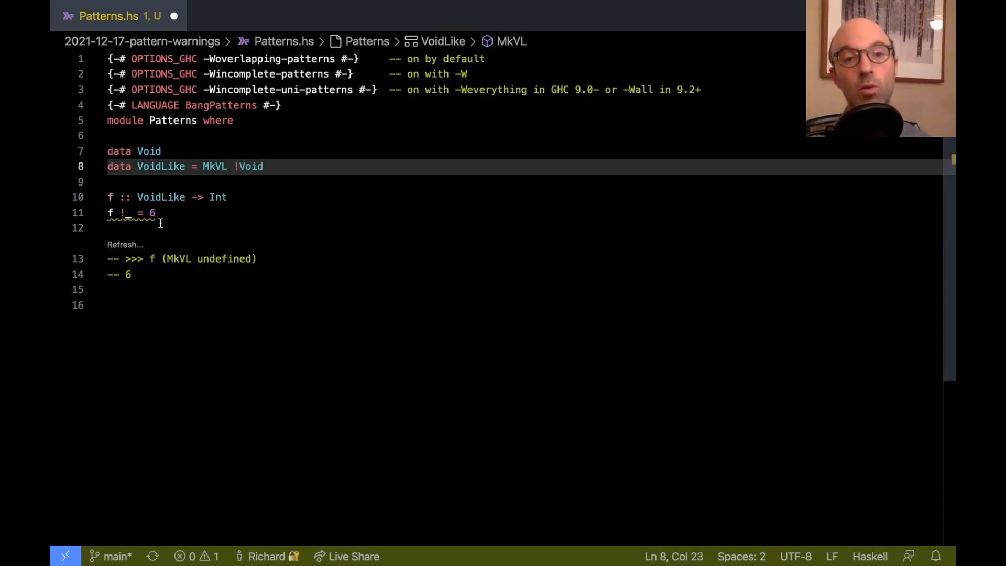